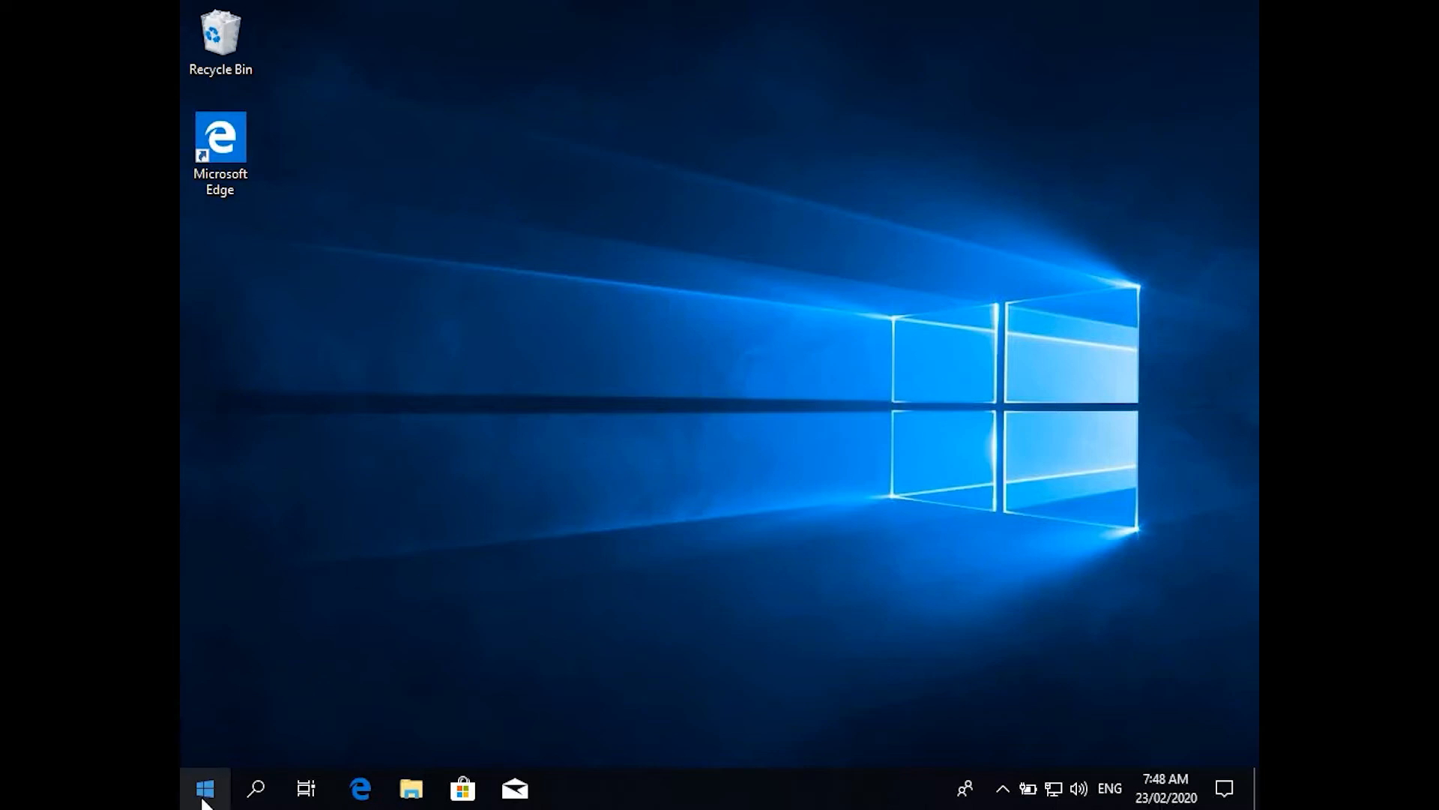
Step: Go to Accounts > Access work or school and expand the TECHWITHHASH AD domain connection
left_click(204, 787)
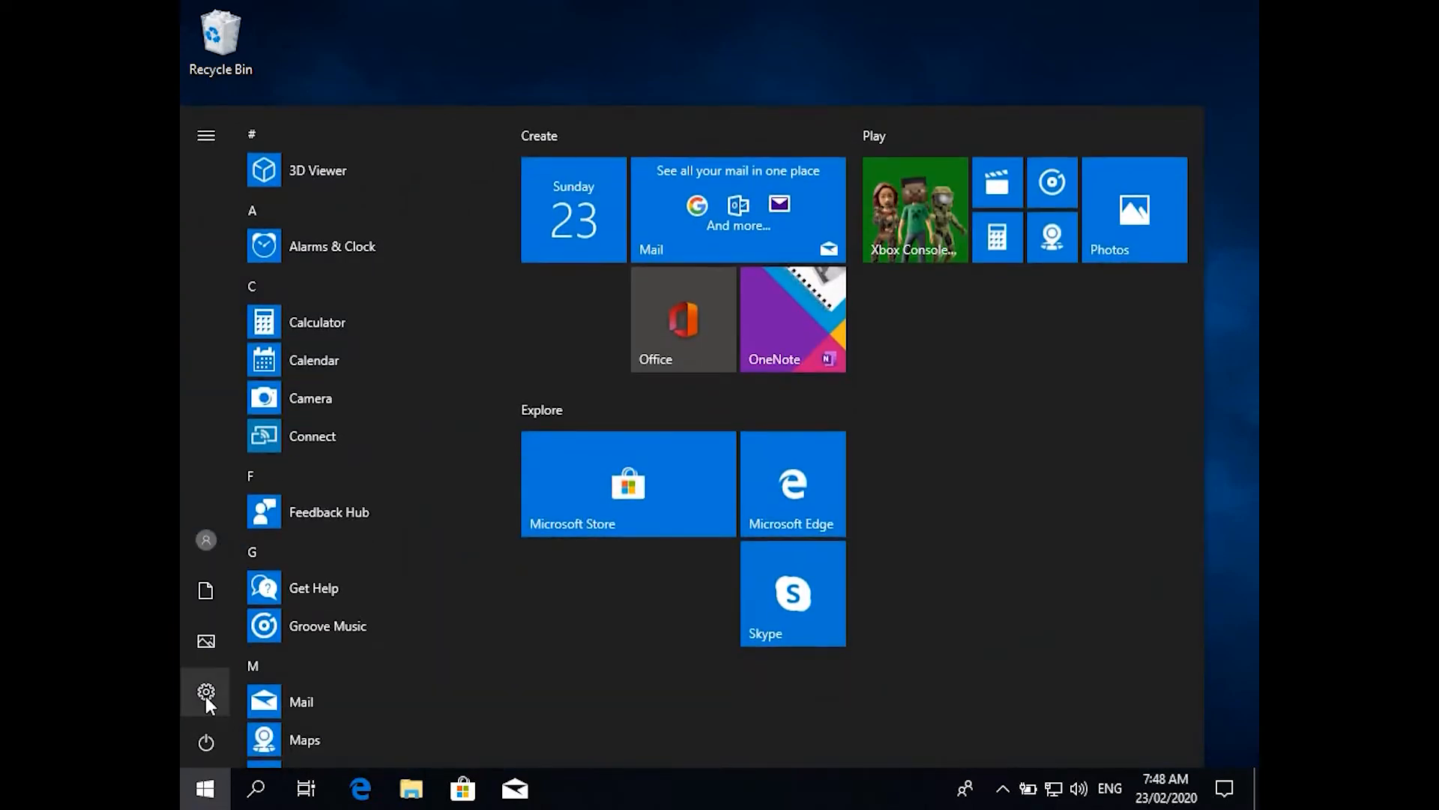
left_click(206, 692)
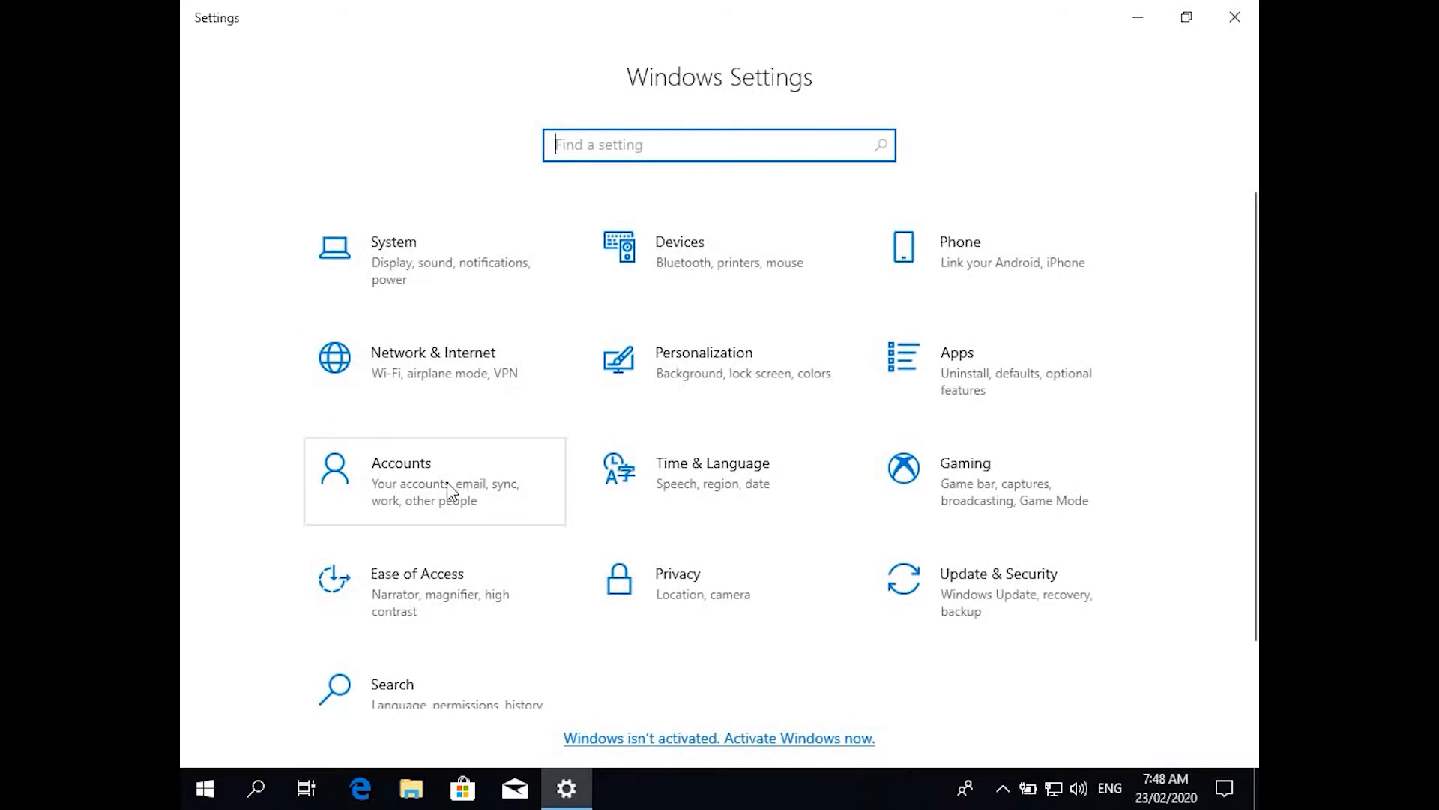
left_click(401, 463)
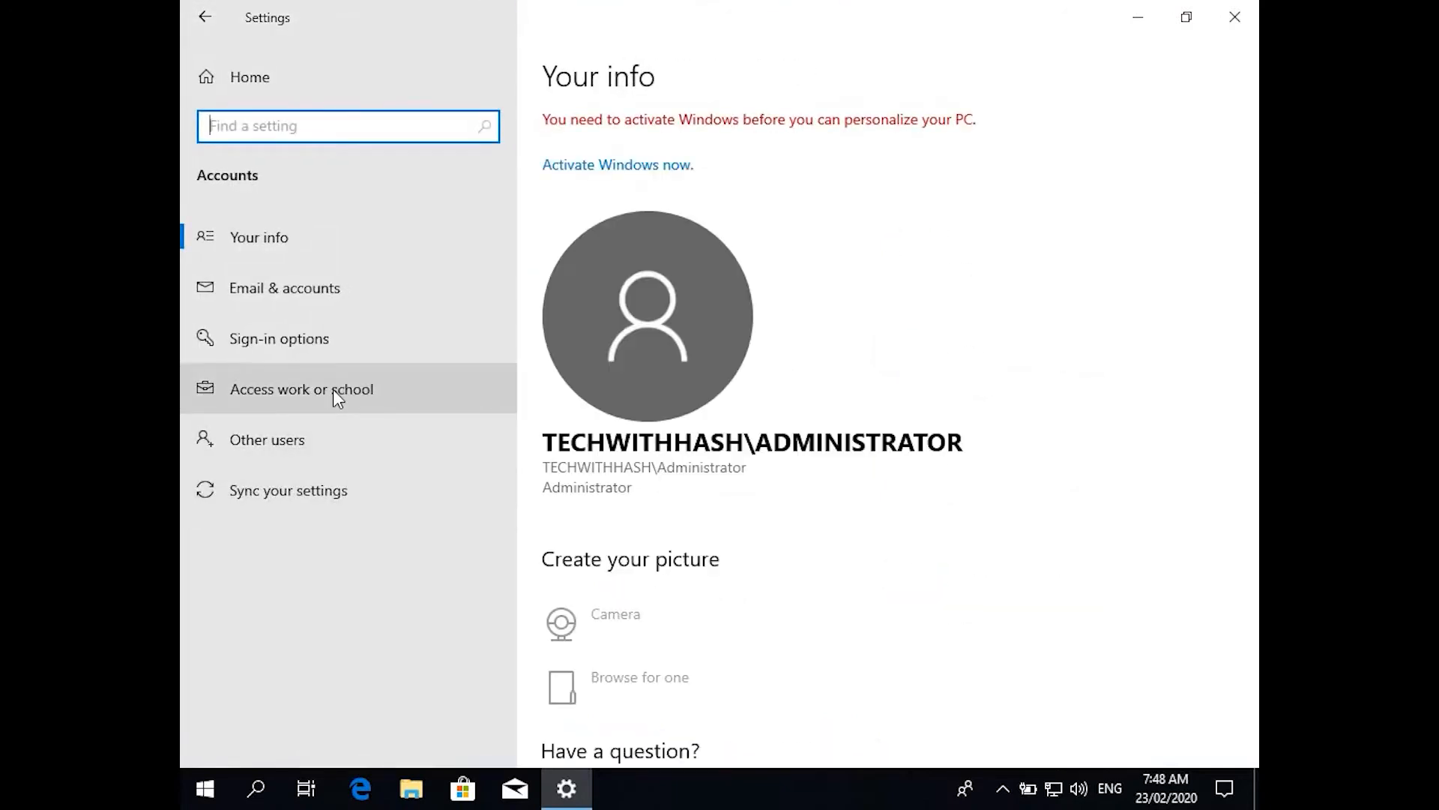
left_click(301, 388)
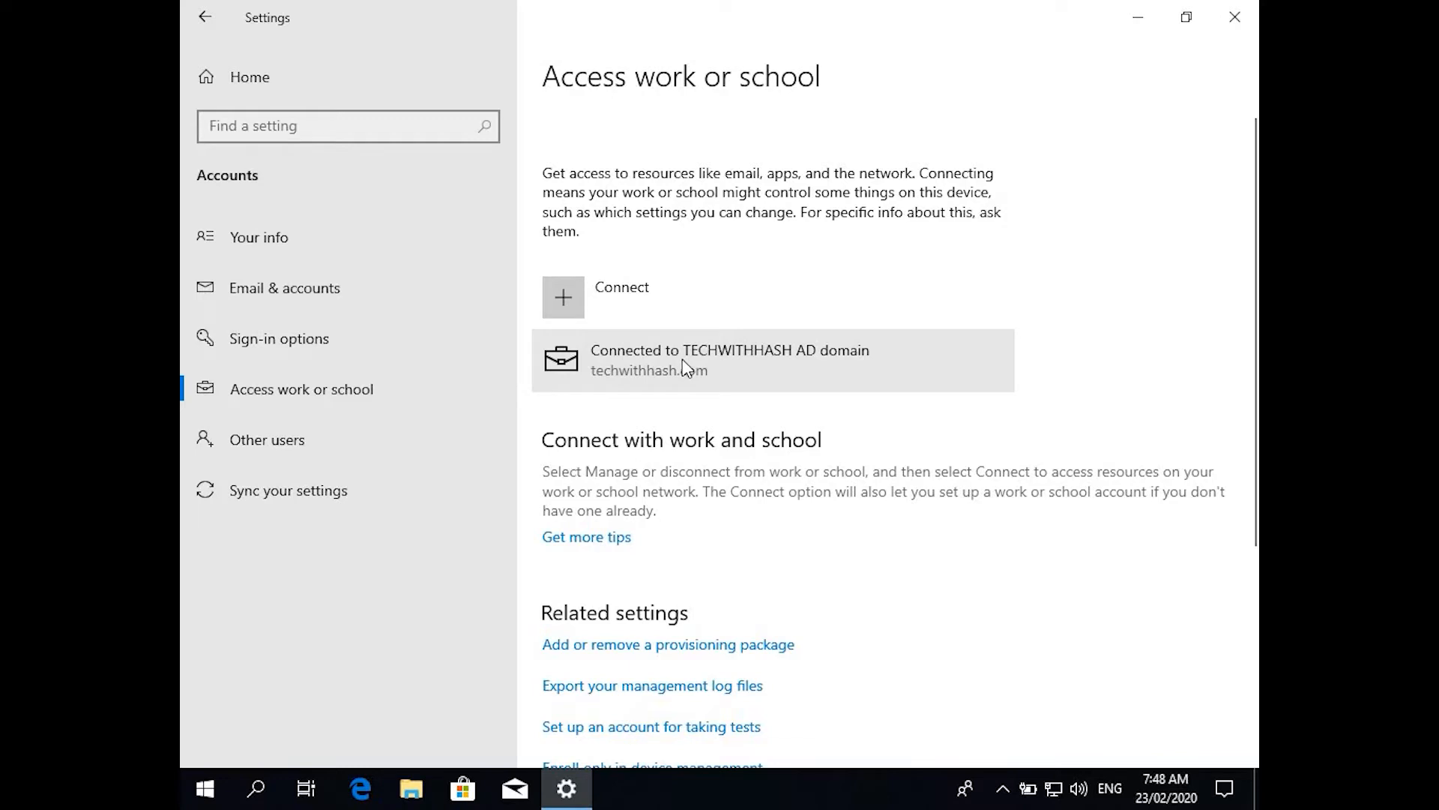
mouse_move(691, 382)
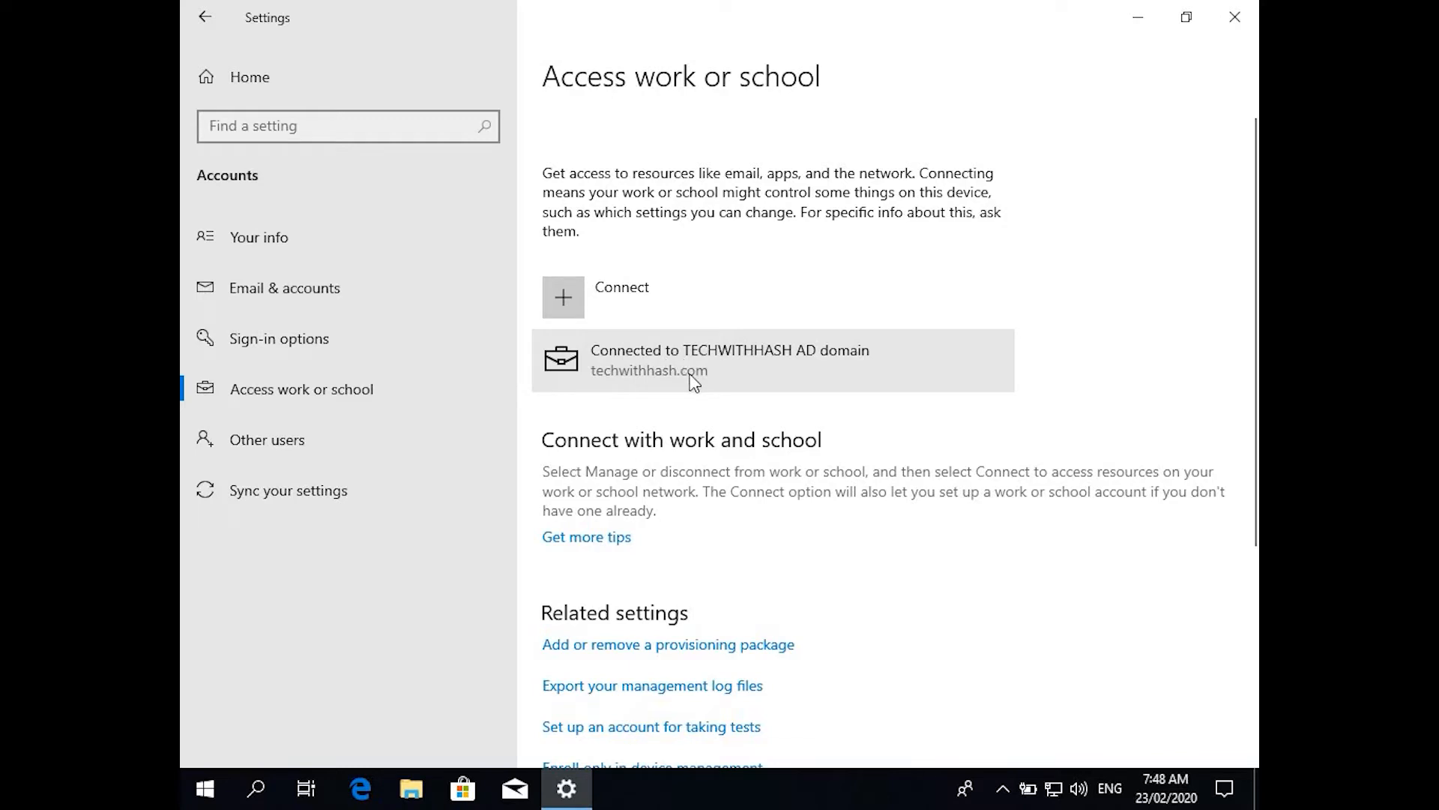
left_click(771, 359)
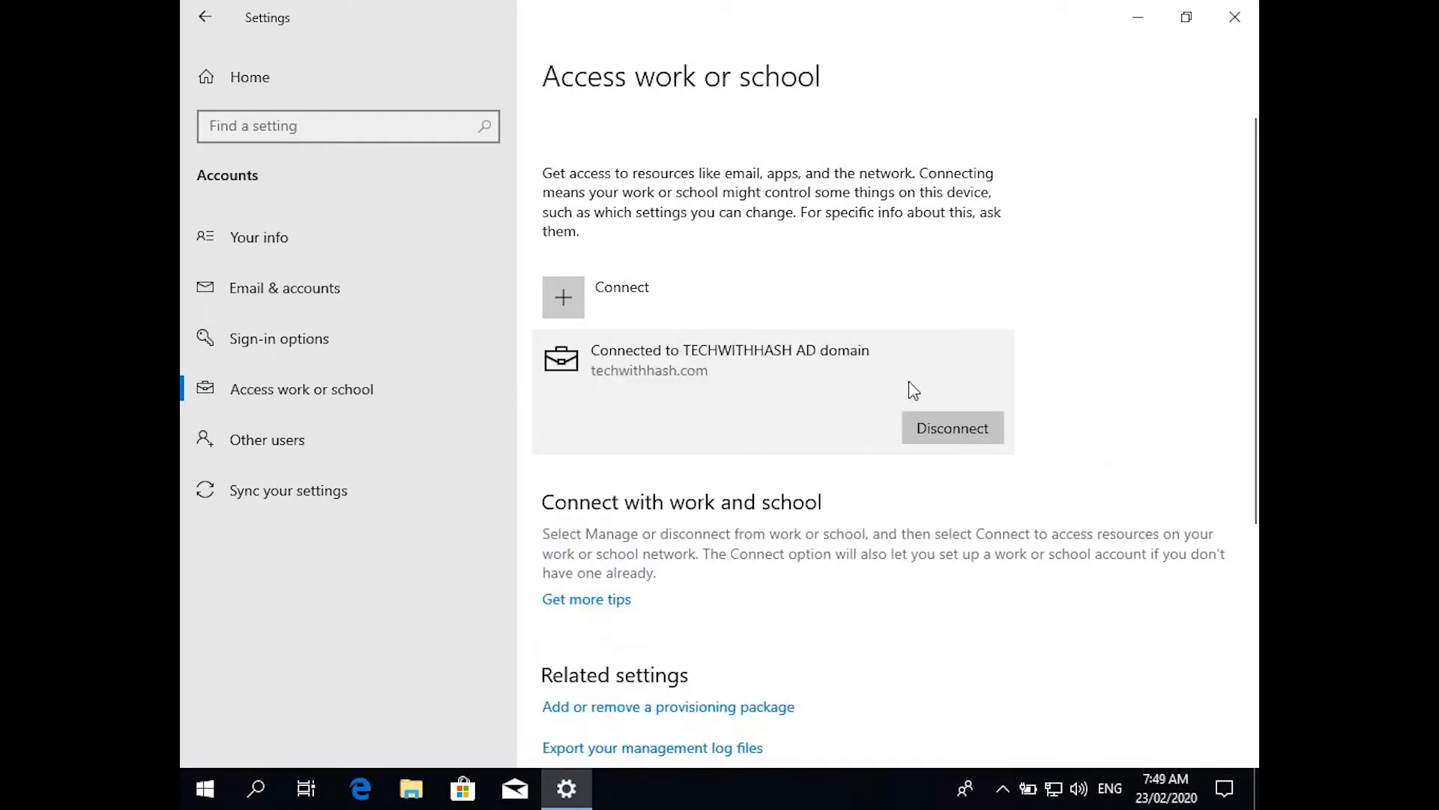
mouse_move(970, 367)
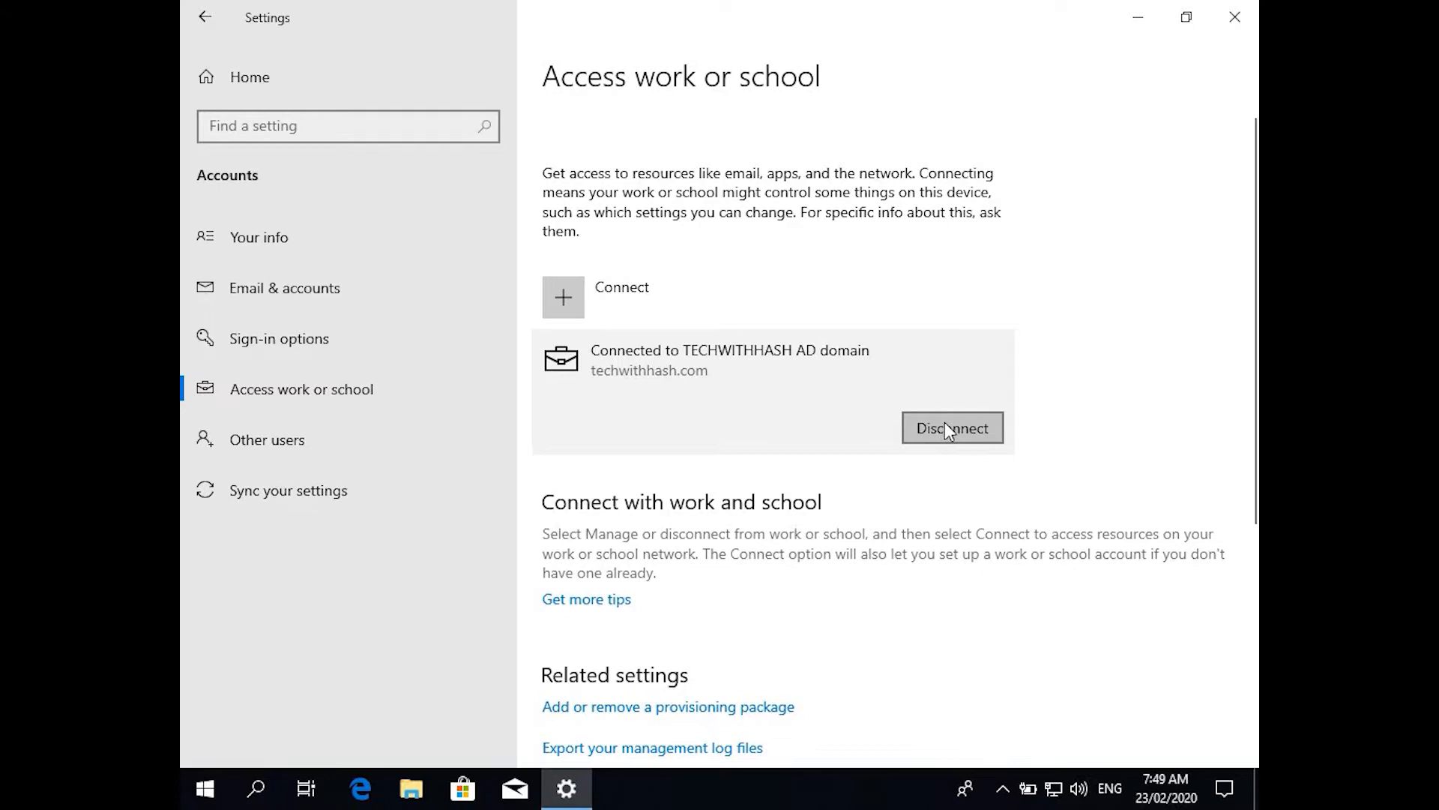
mouse_move(1234, 16)
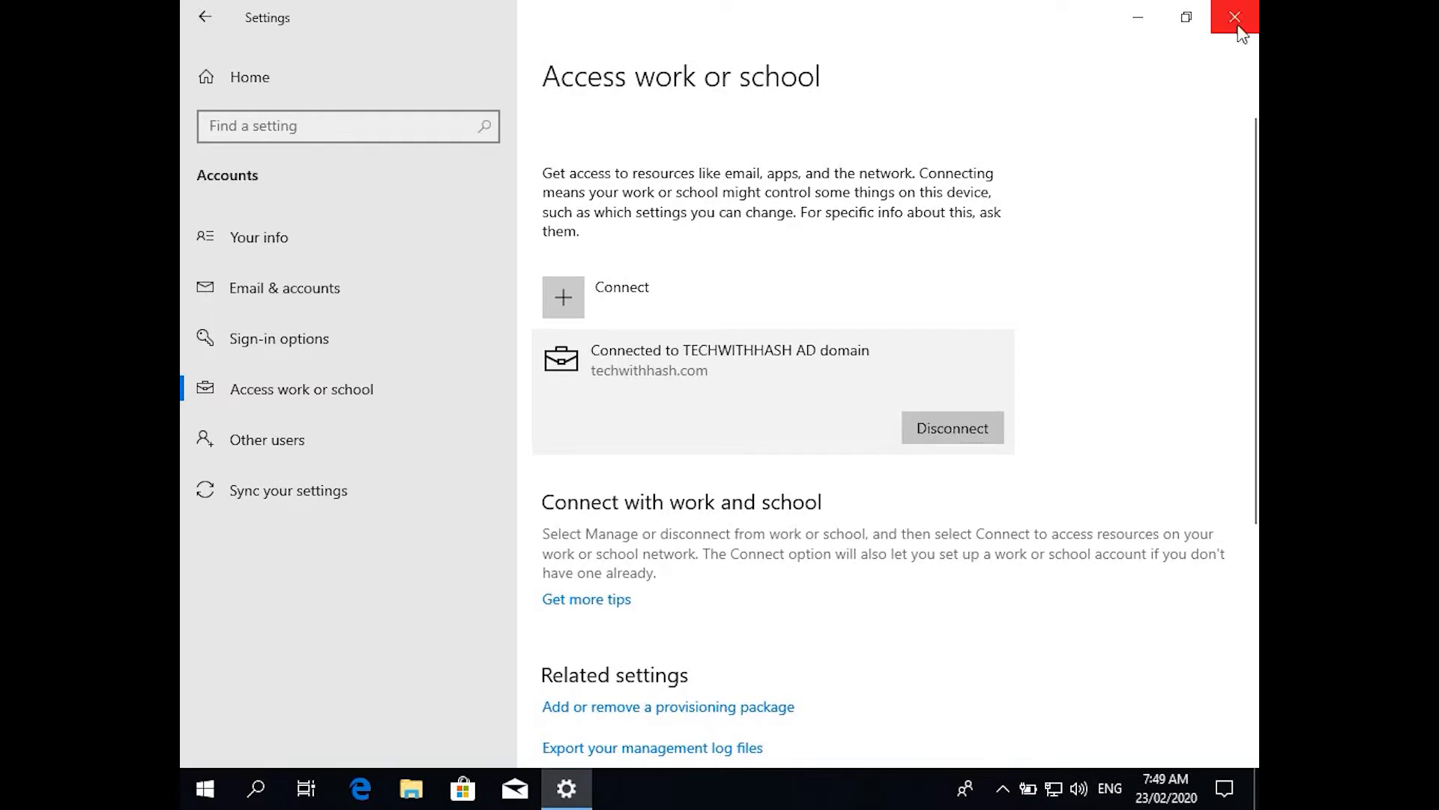
Step: Search 'system', then reach Control Panel's System page showing DESKTOP-ODEFSBH in techwithhash.com
left_click(1233, 16)
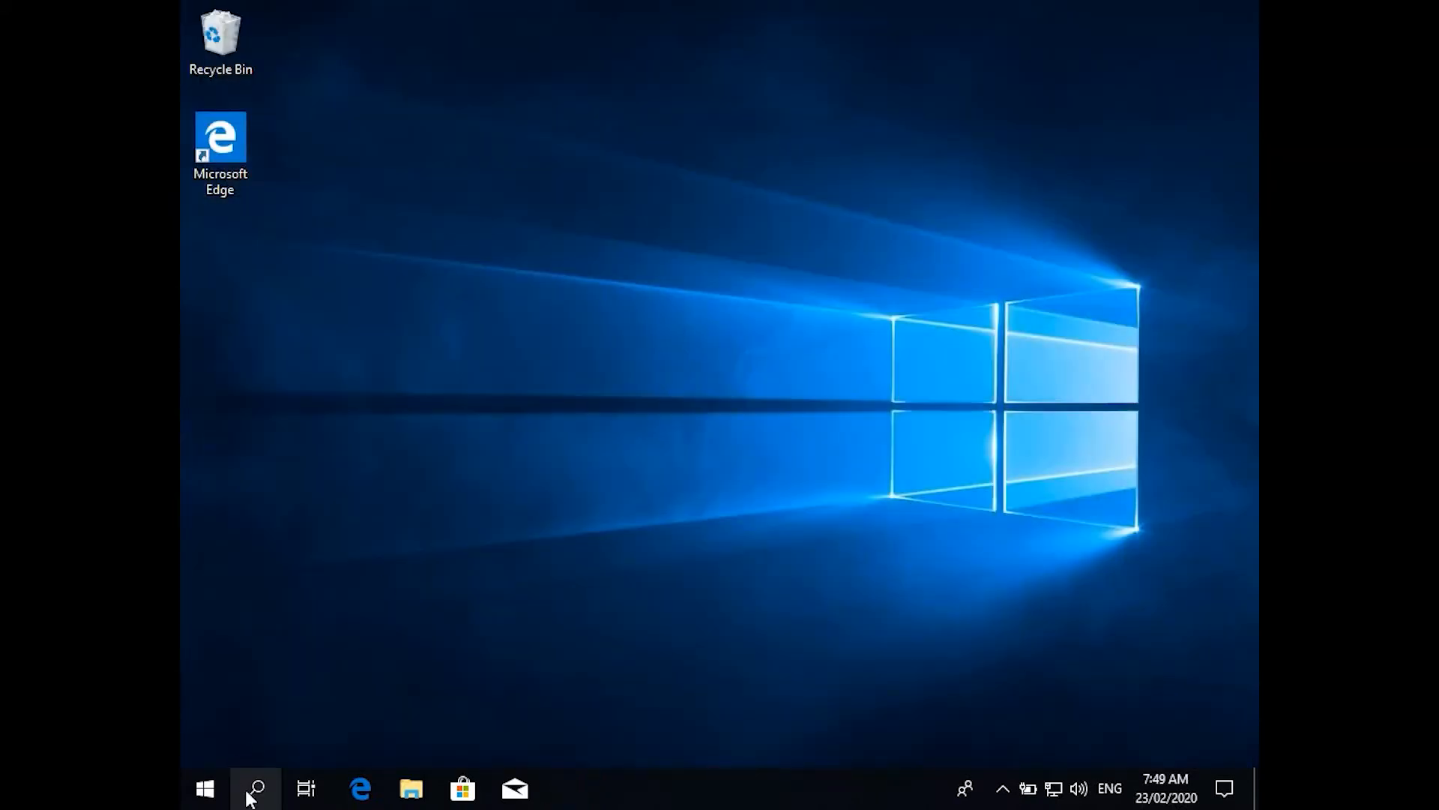
left_click(255, 787)
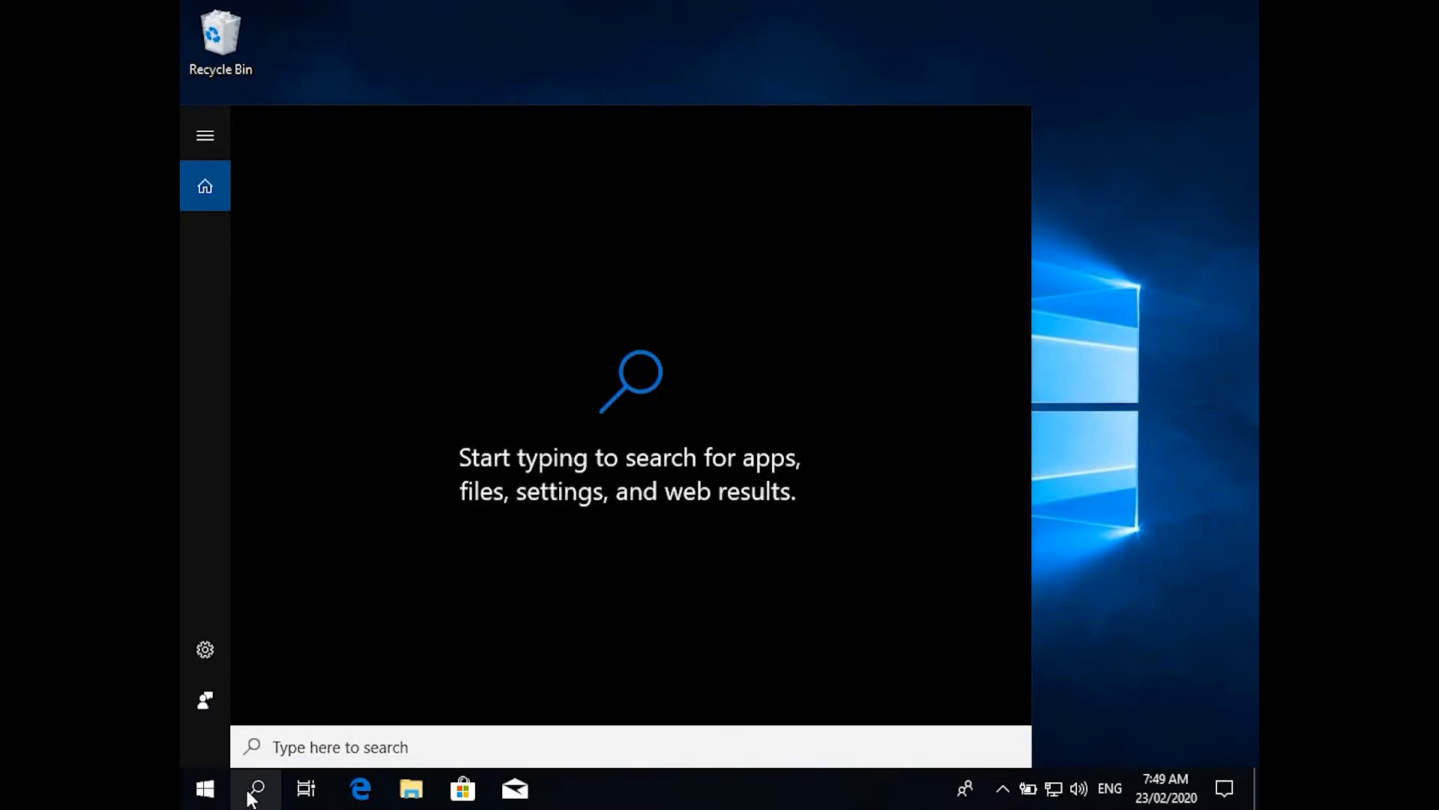
type("s")
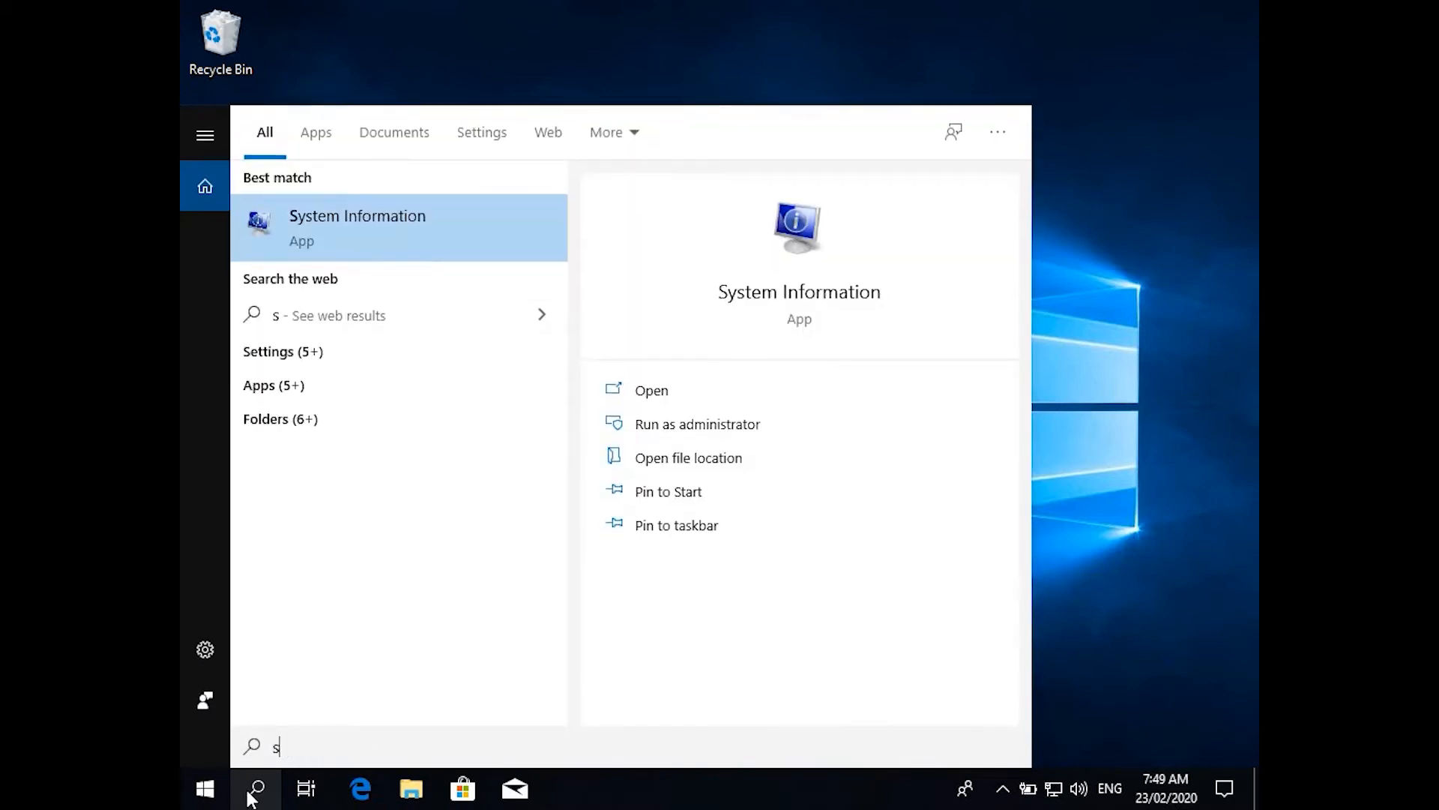
type("ystem")
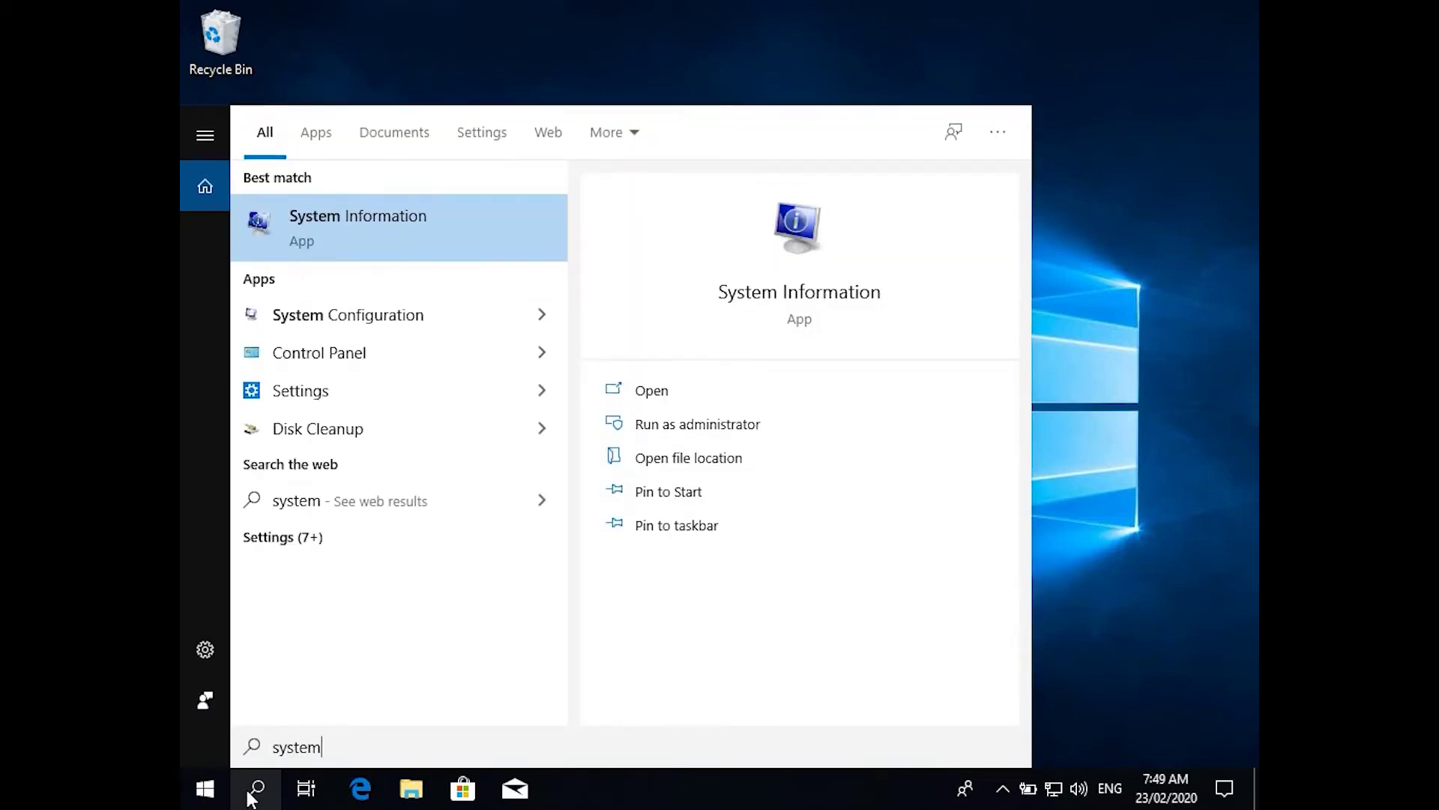
mouse_move(373, 429)
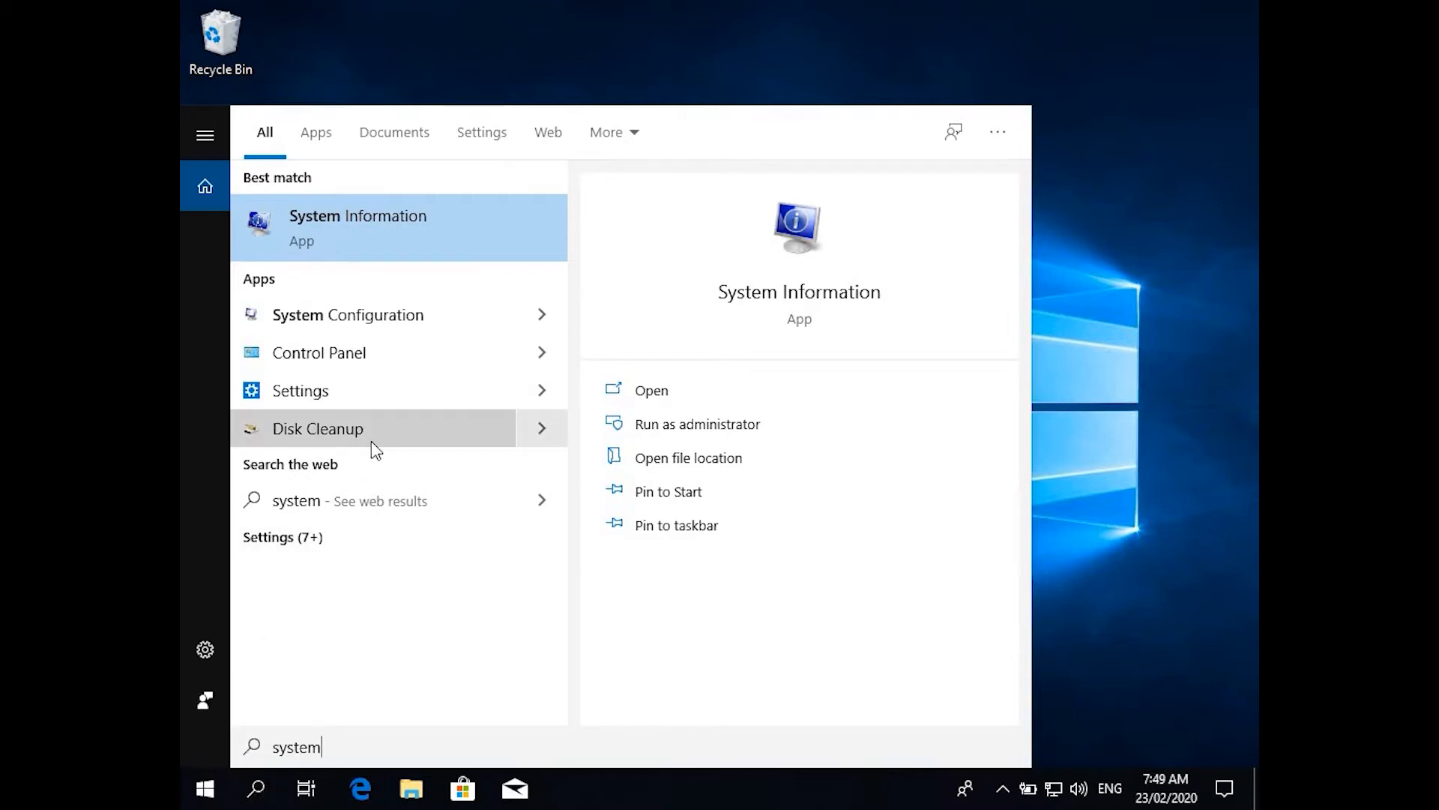
mouse_move(377, 440)
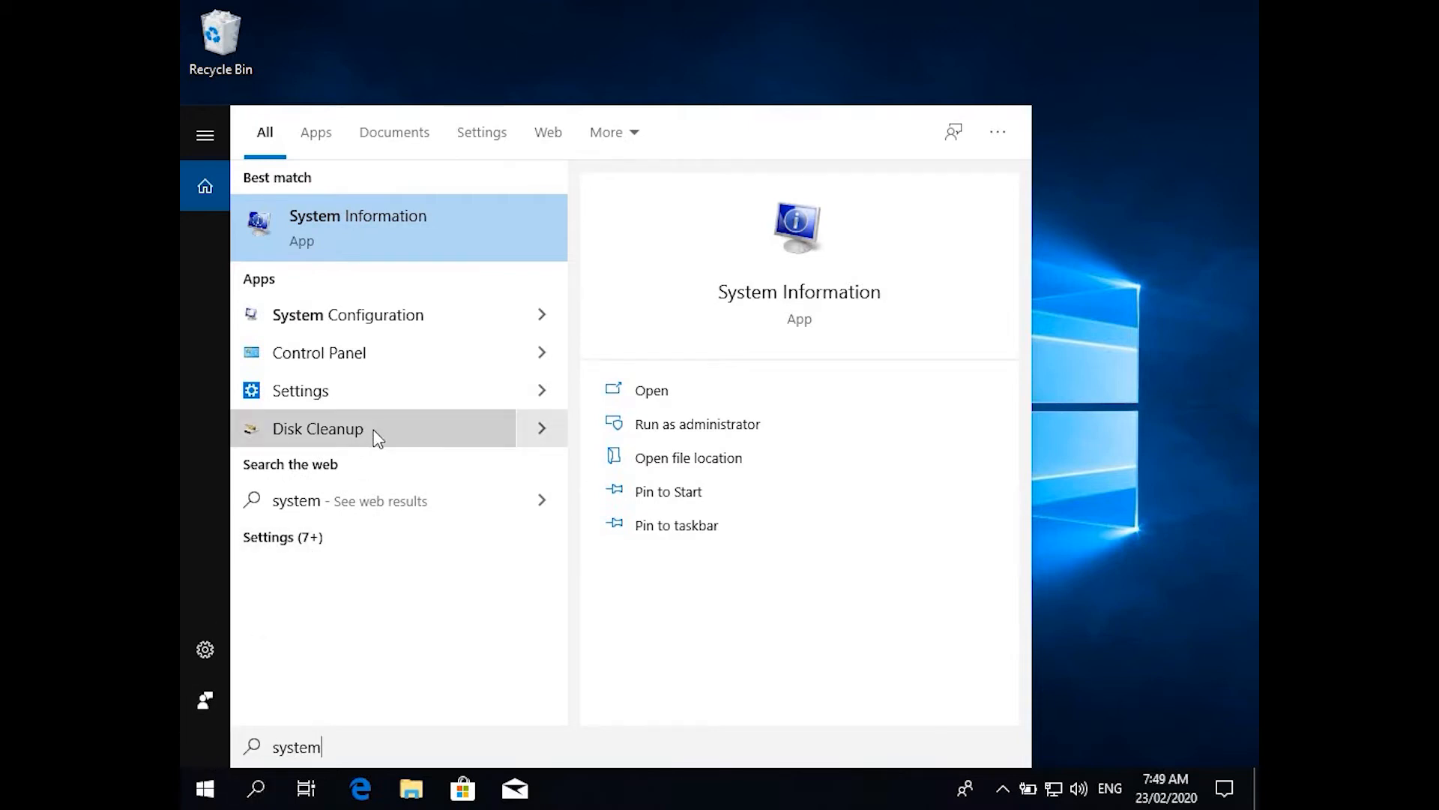
left_click(318, 352)
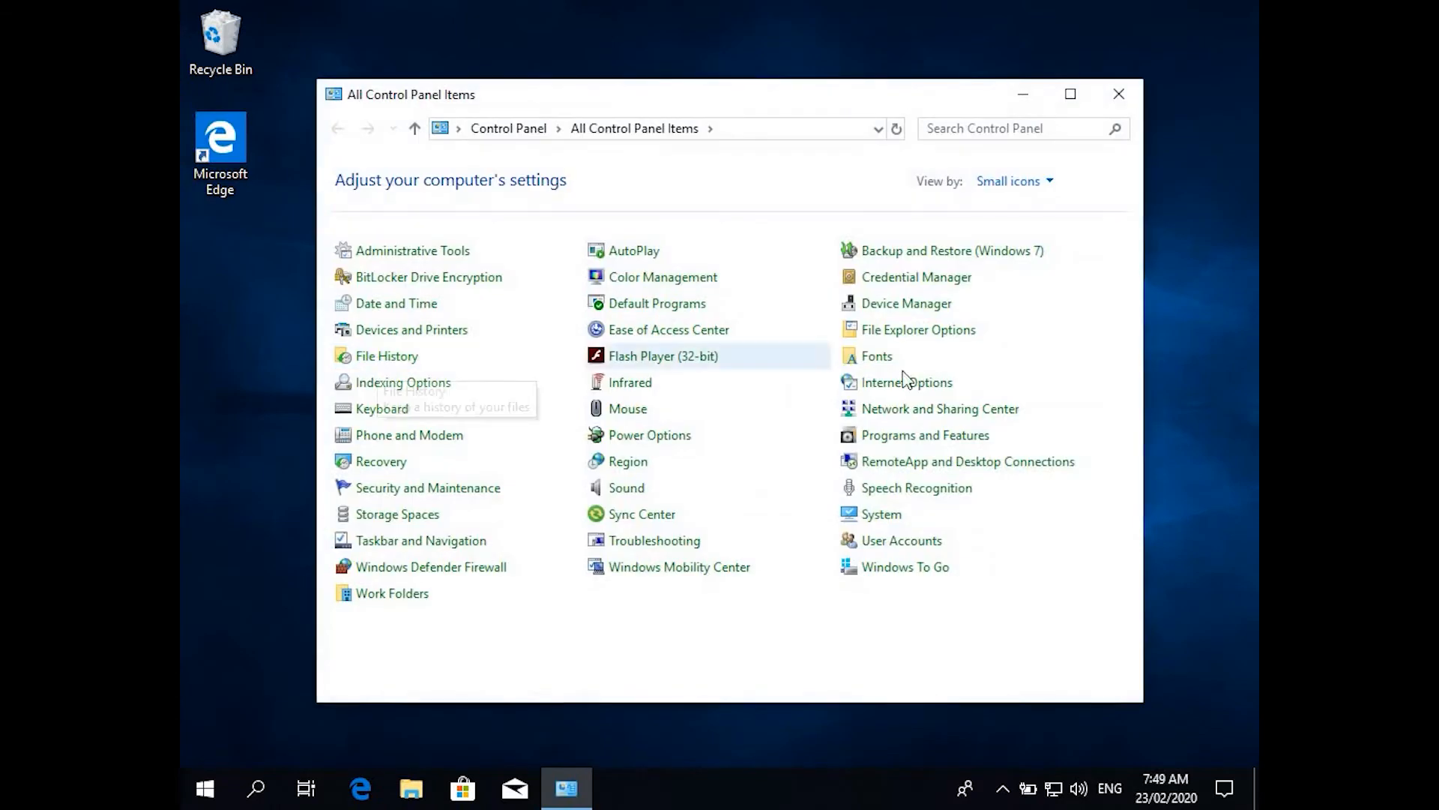
left_click(880, 513)
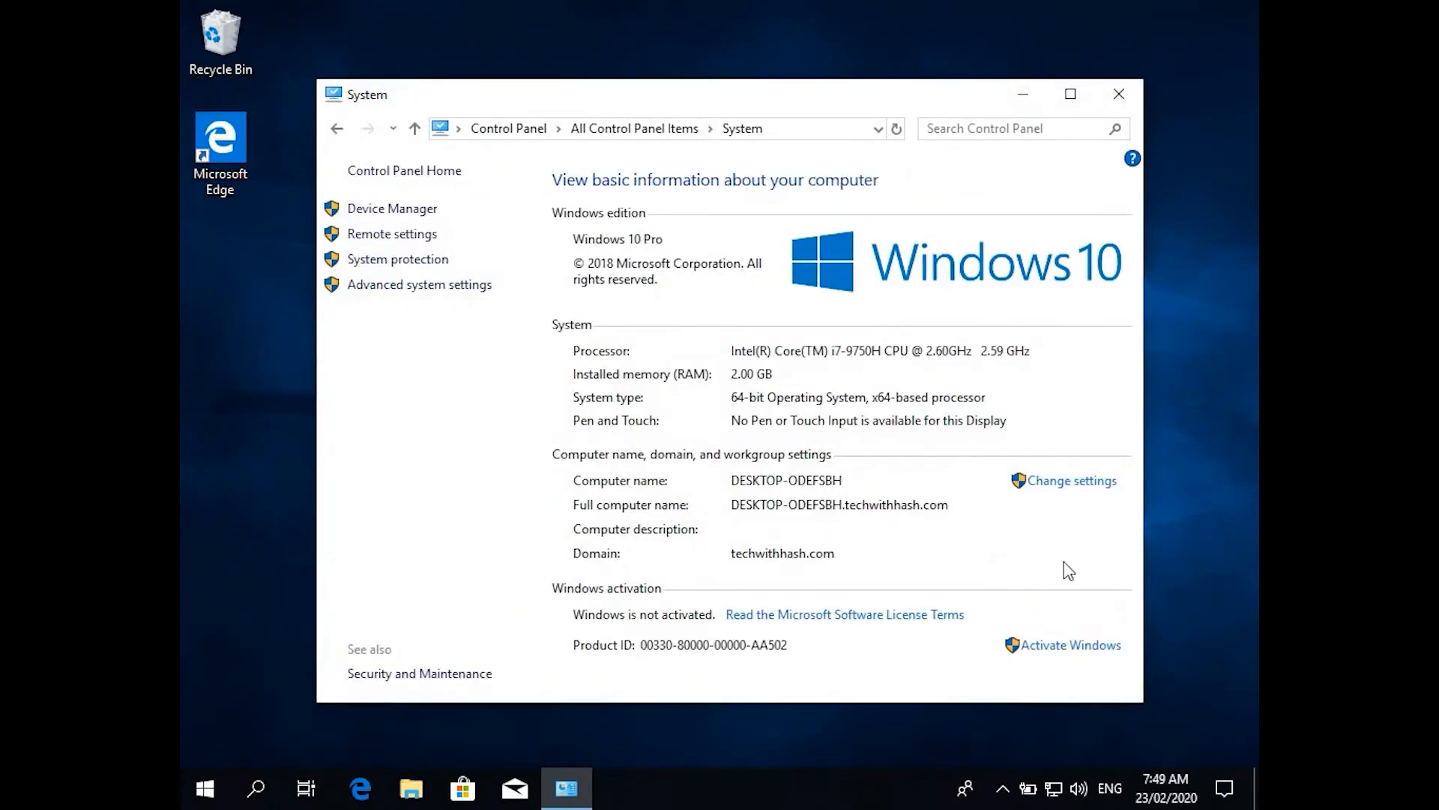
Step: Change membership from the techwithhash.com domain to workgroup WORKGROUP and acknowledge the welcome message
left_click(1070, 480)
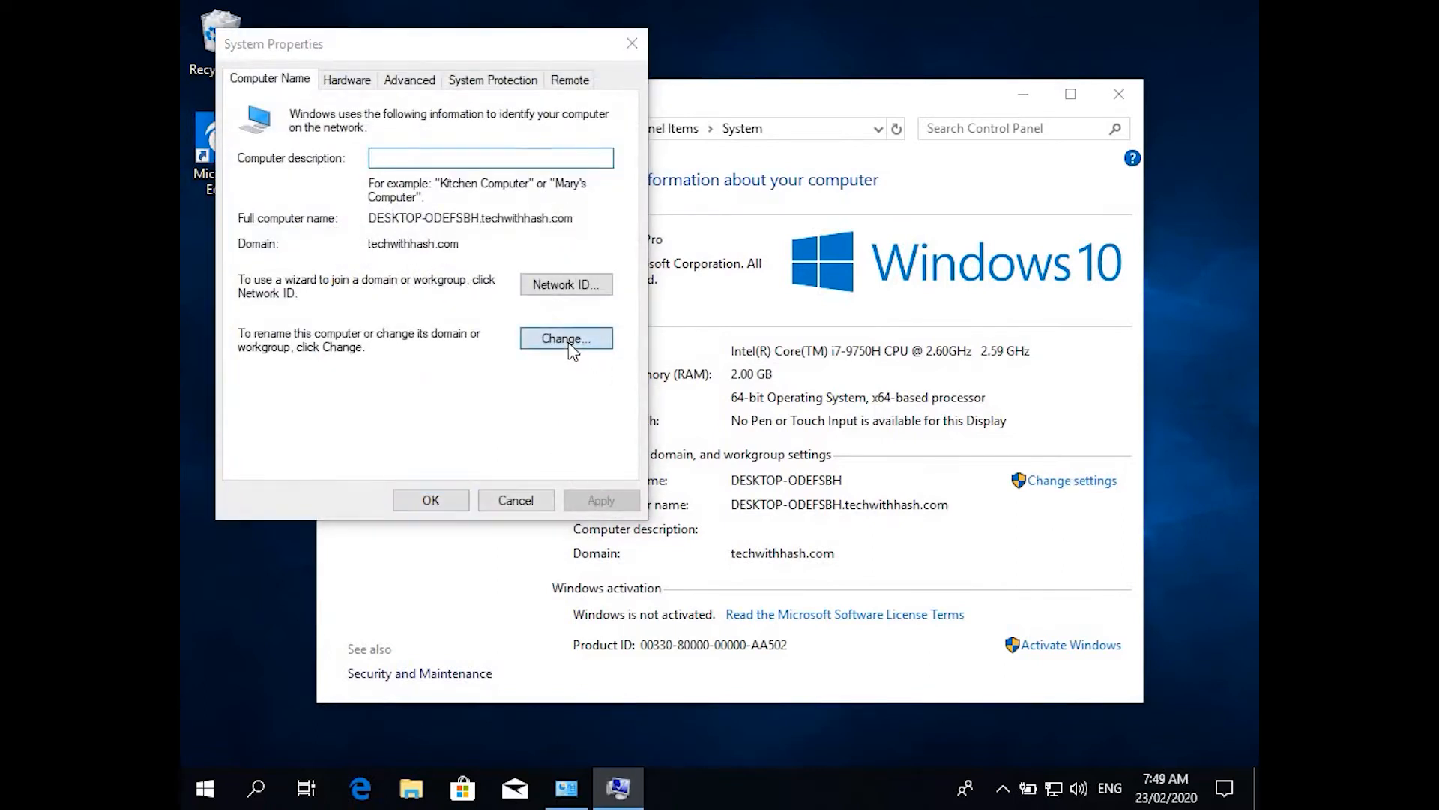
left_click(565, 337)
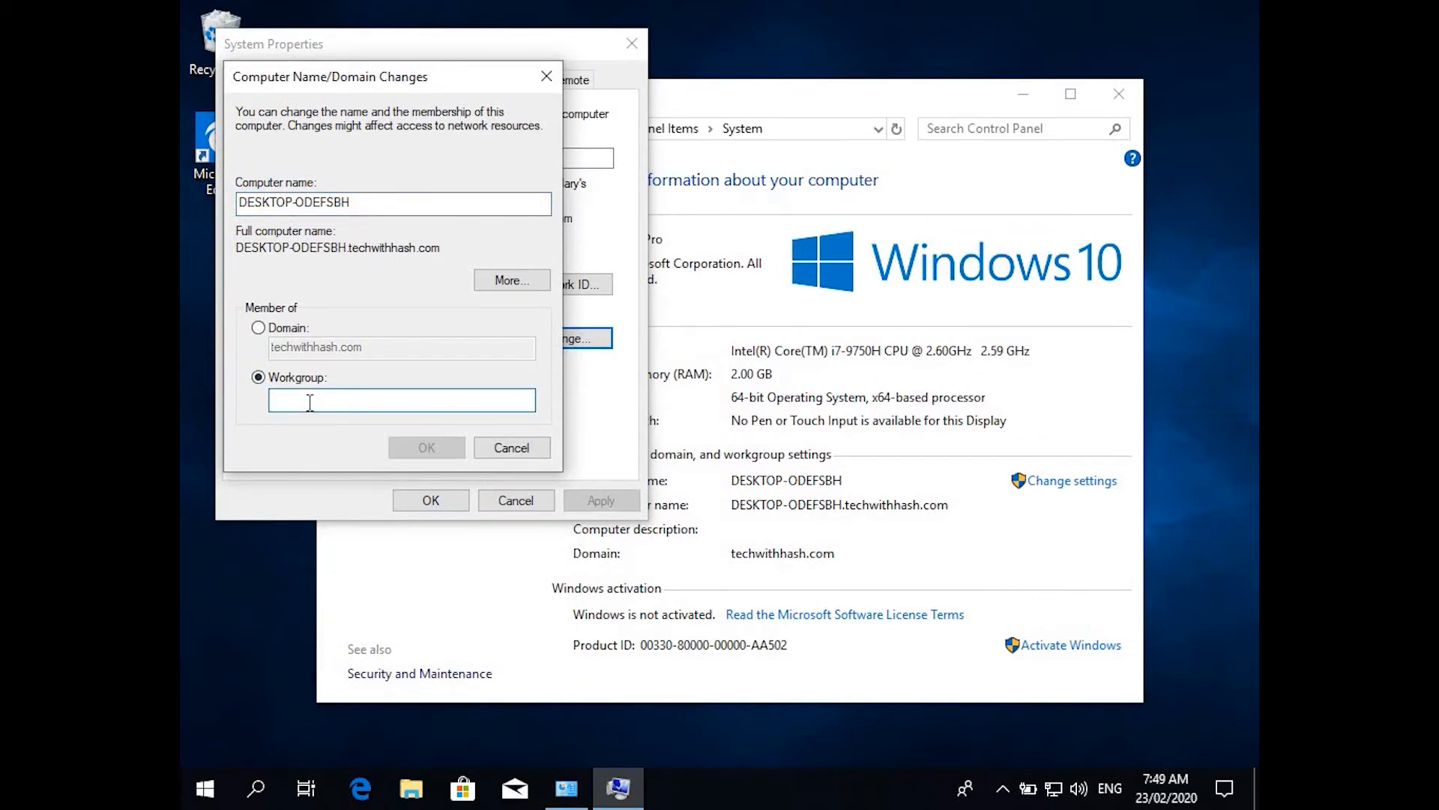
type("WOR")
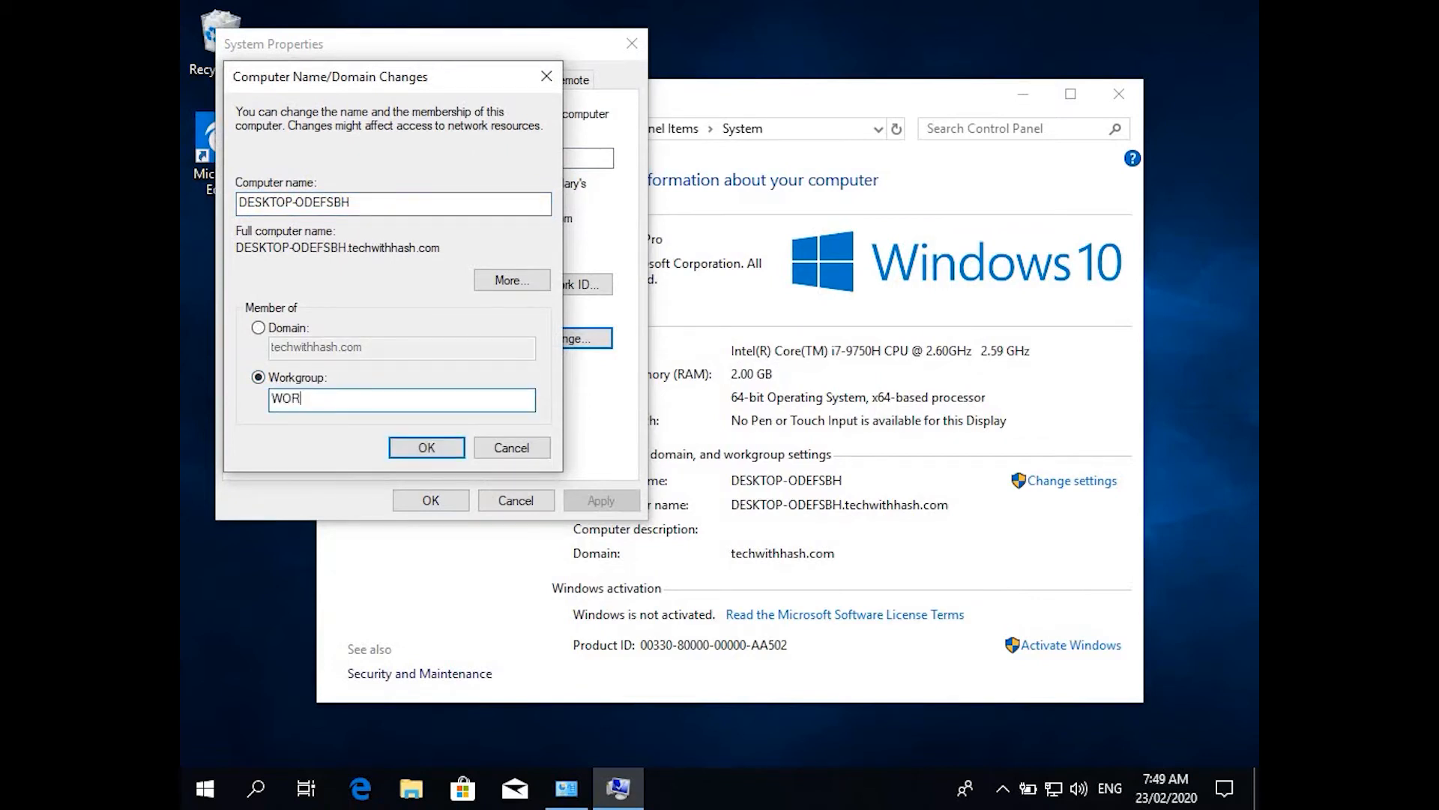
type("KGROUP")
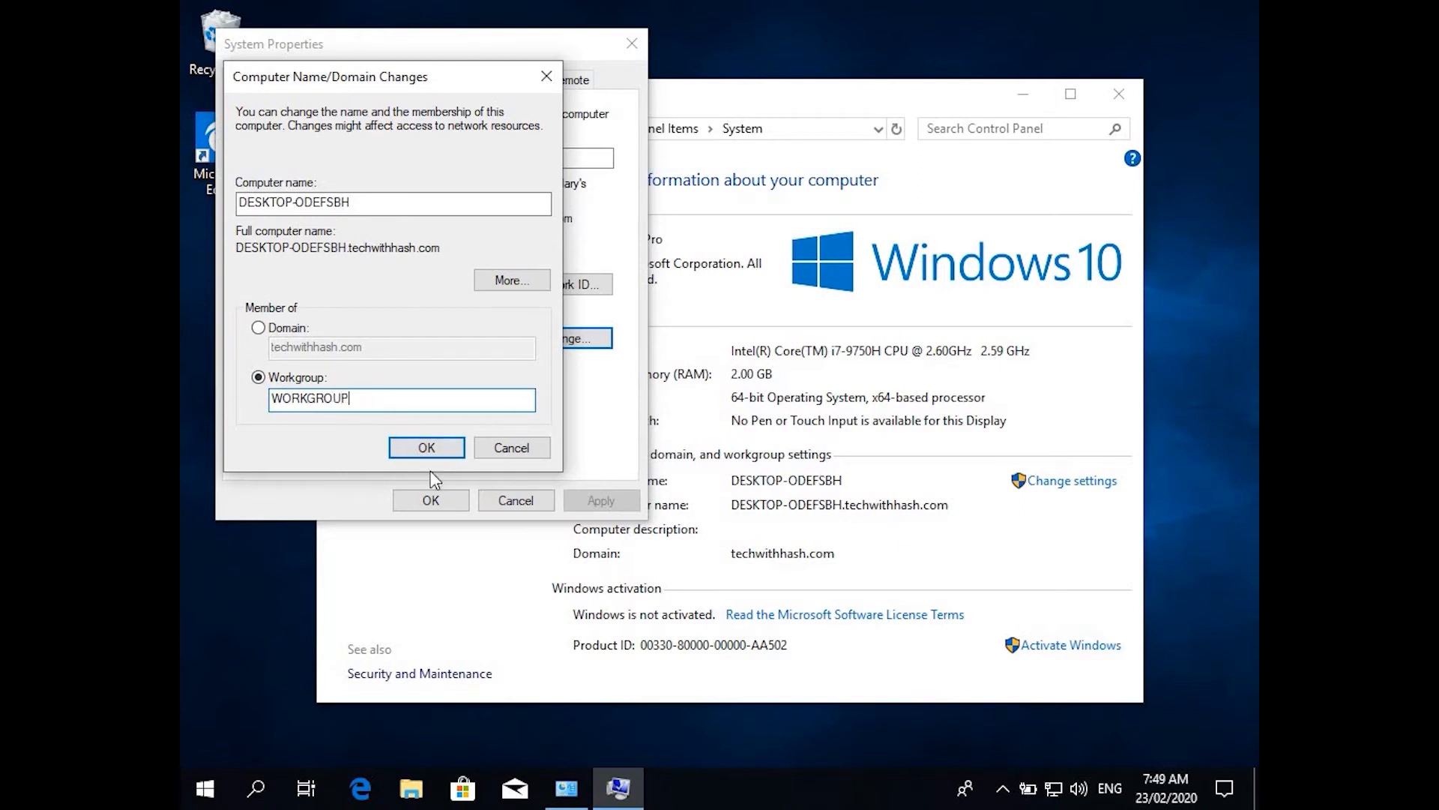
left_click(426, 447)
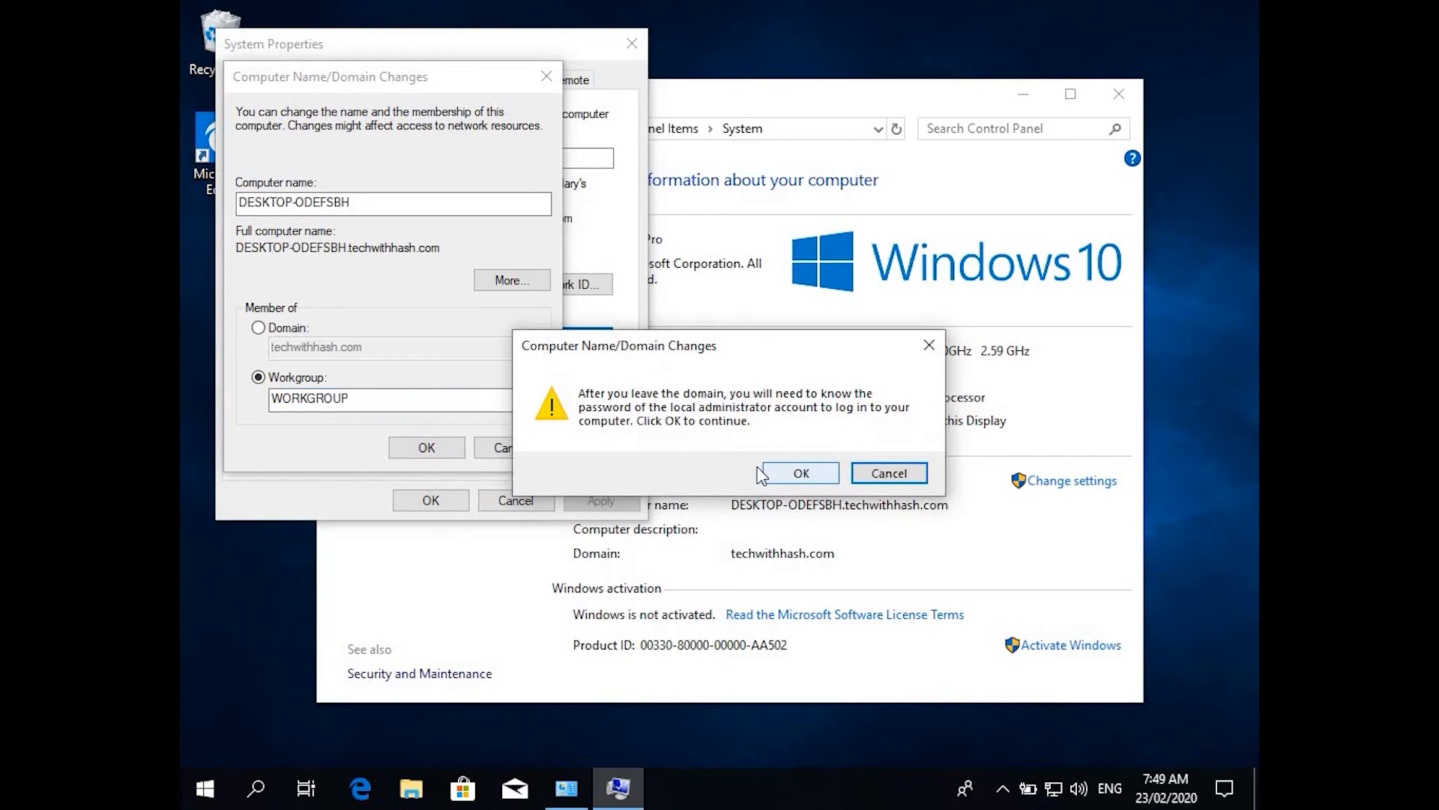
mouse_move(711, 475)
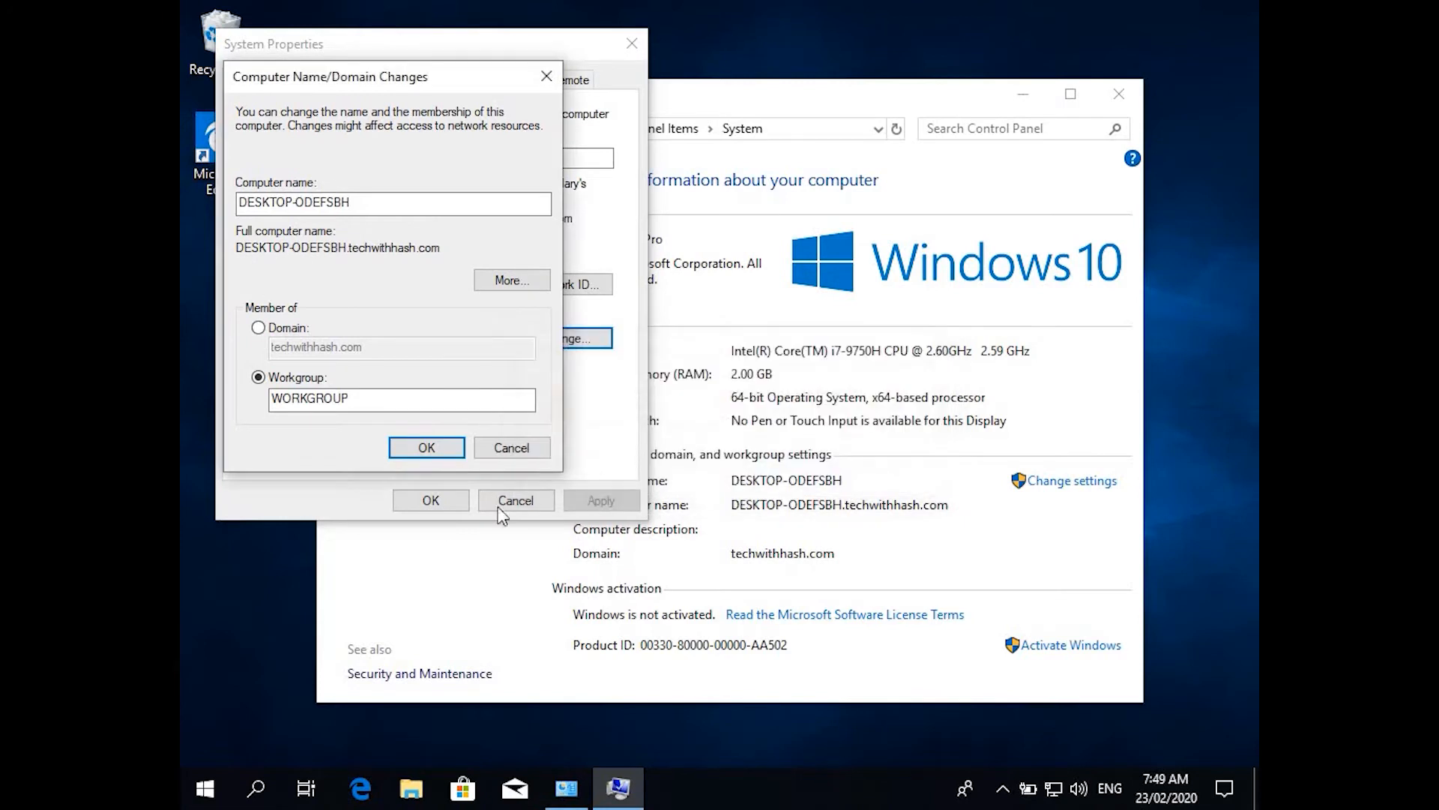
mouse_move(424, 526)
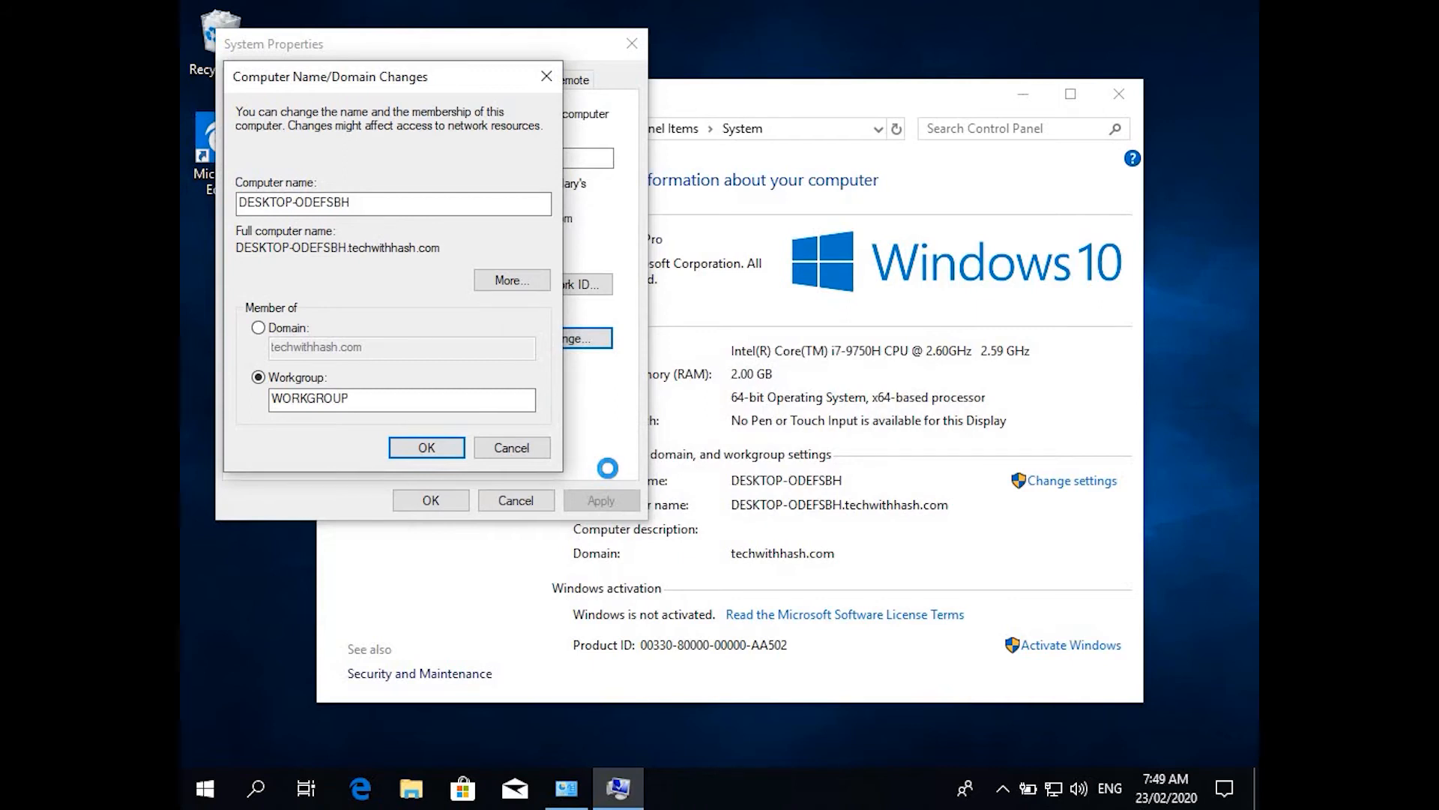
left_click(425, 447)
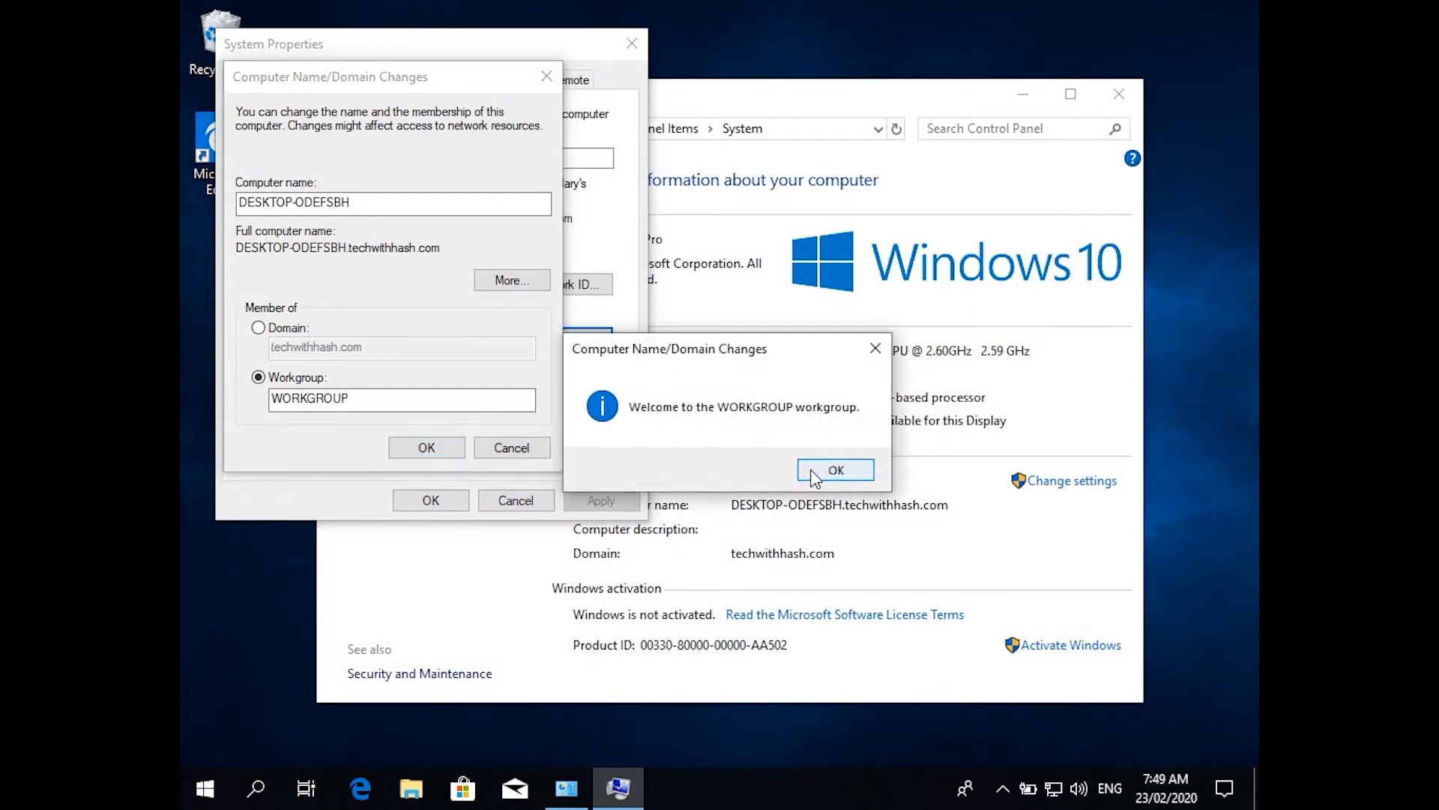
left_click(835, 469)
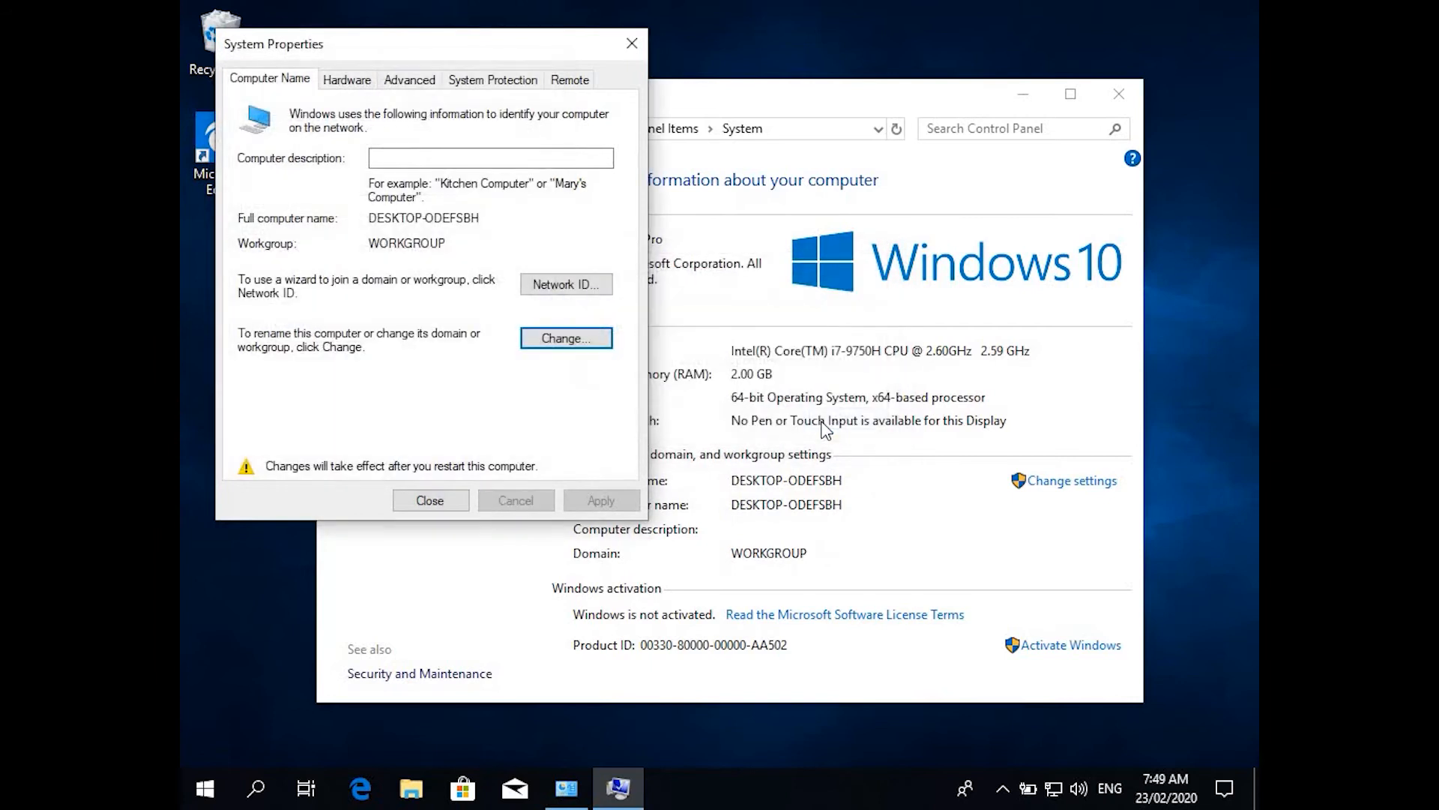
Step: Restart now to apply the workgroup change and sign back in to the desktop
left_click(430, 501)
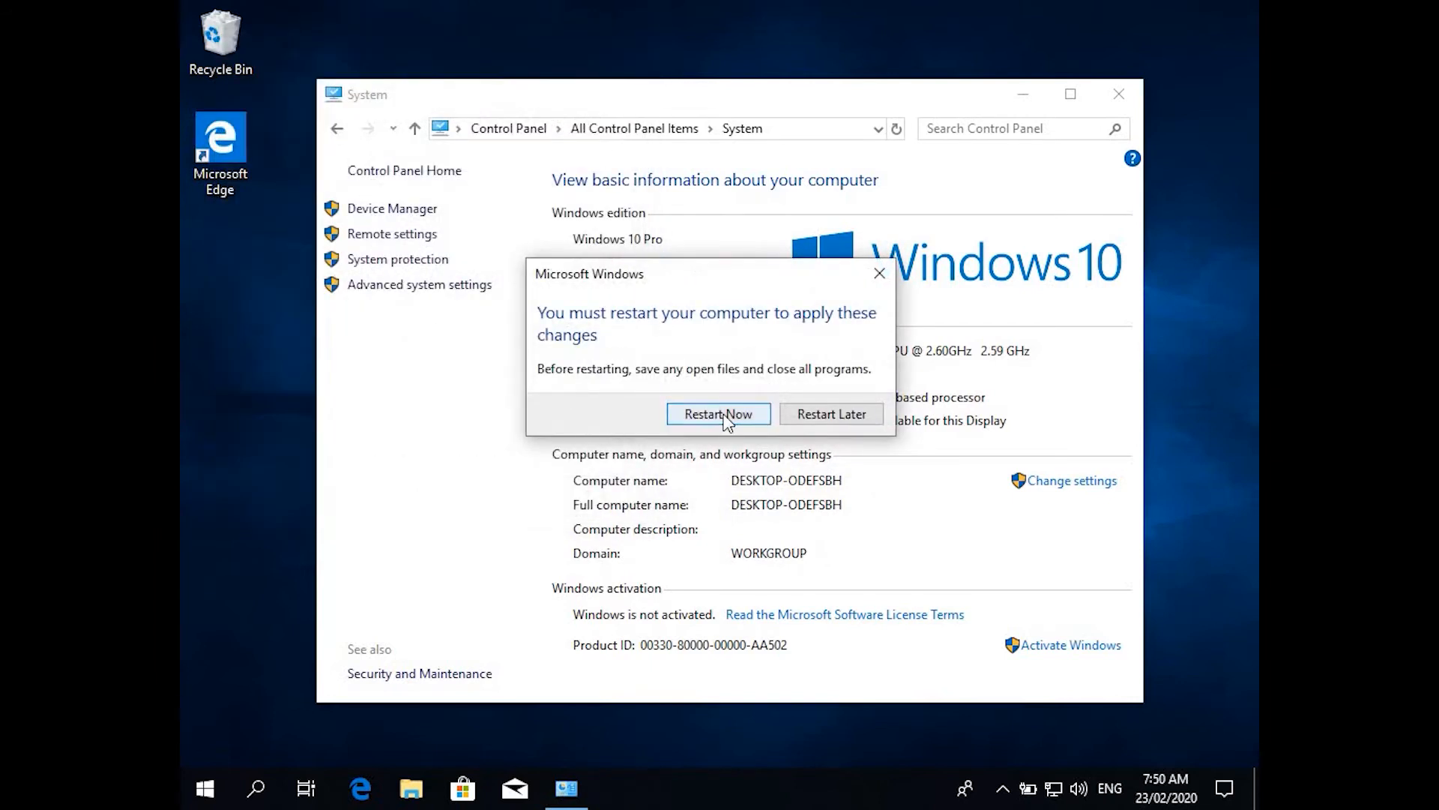
left_click(718, 414)
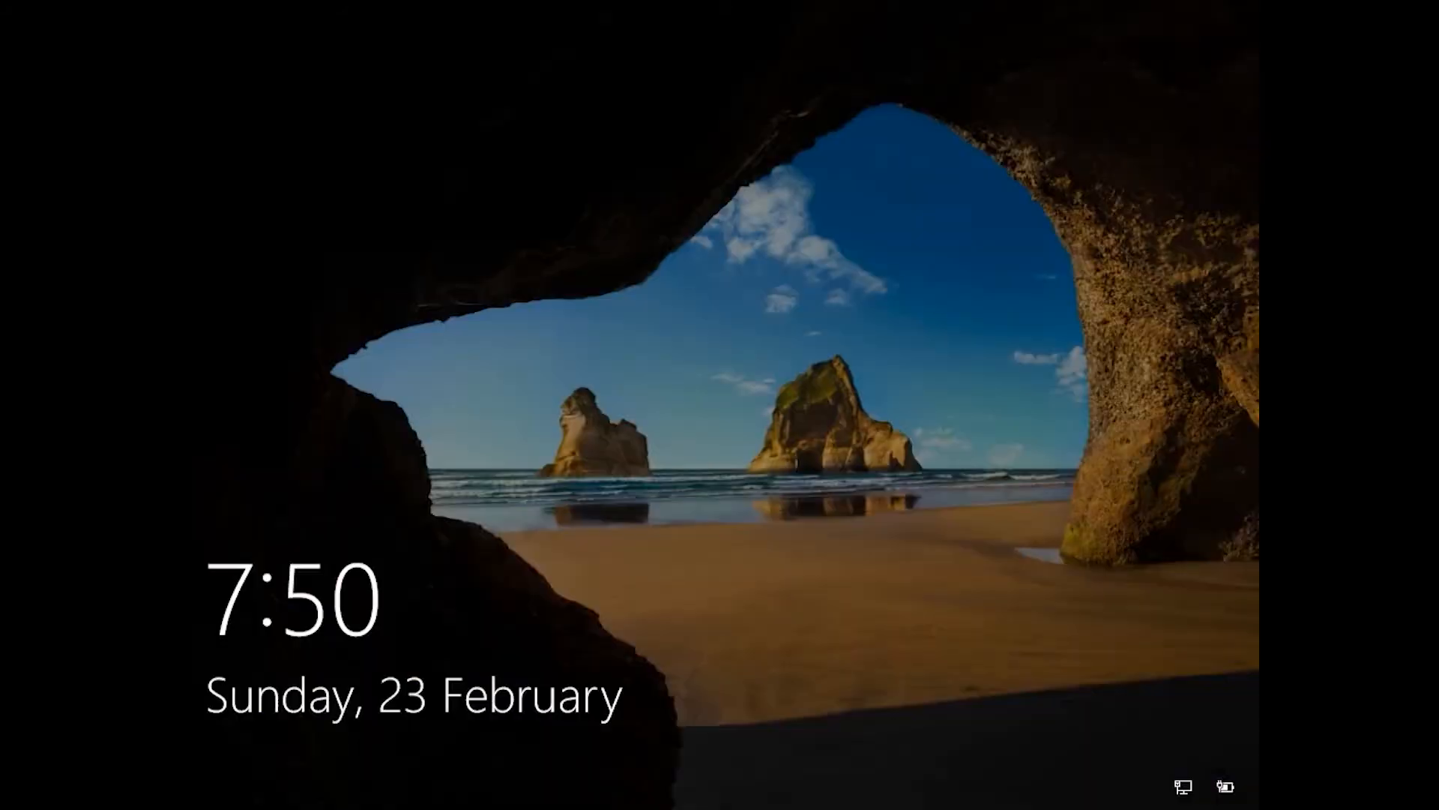
left_click(720, 405)
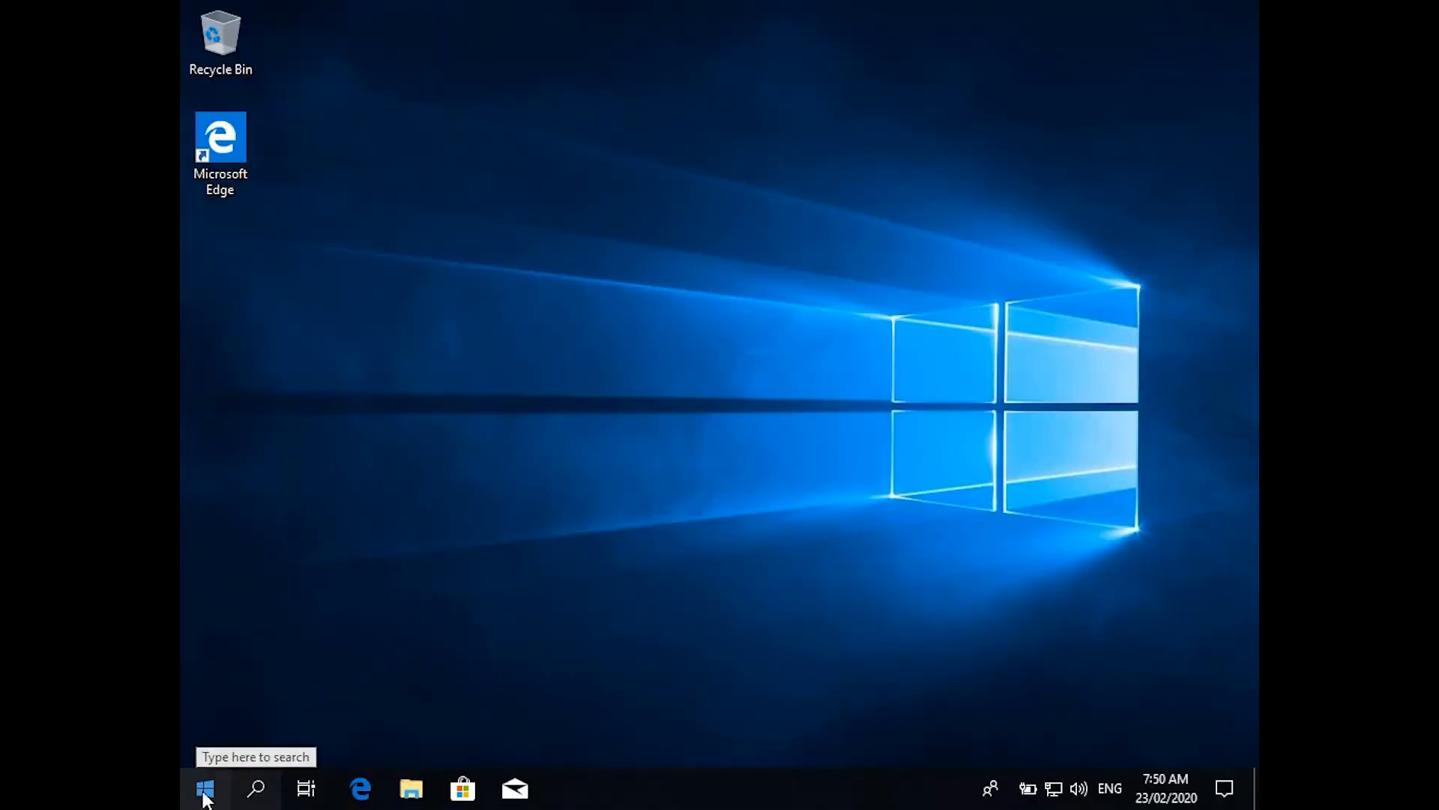
left_click(204, 787)
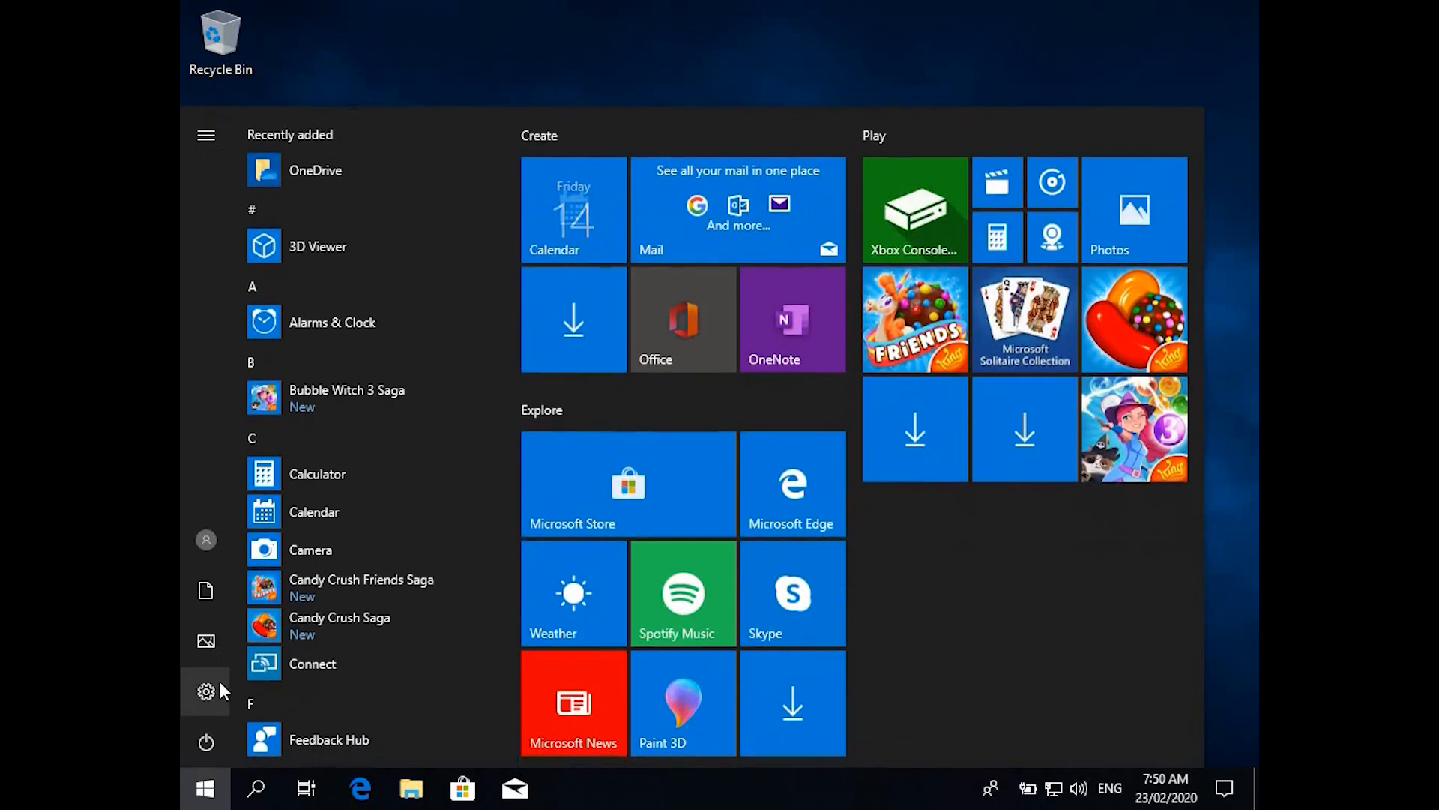
left_click(205, 692)
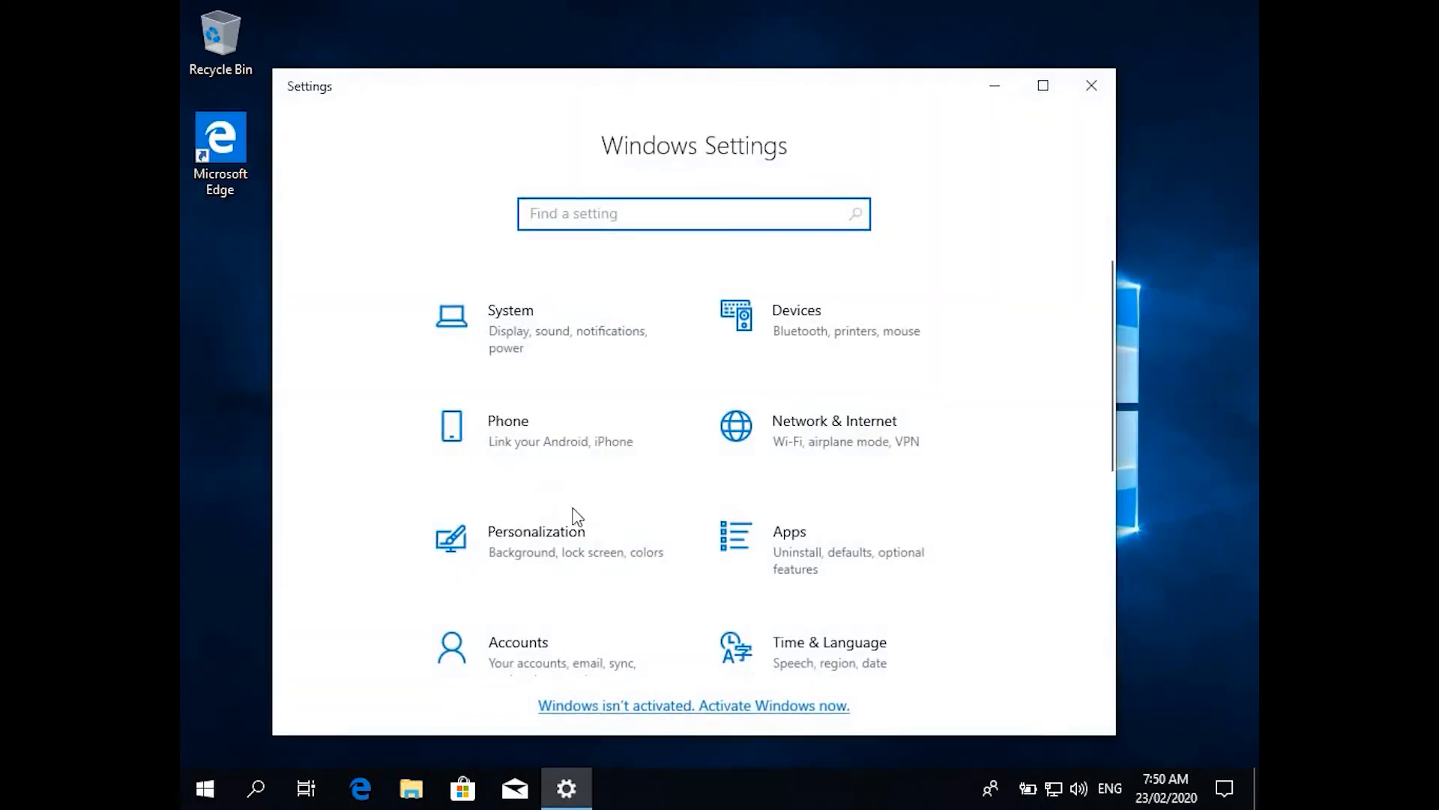
left_click(517, 641)
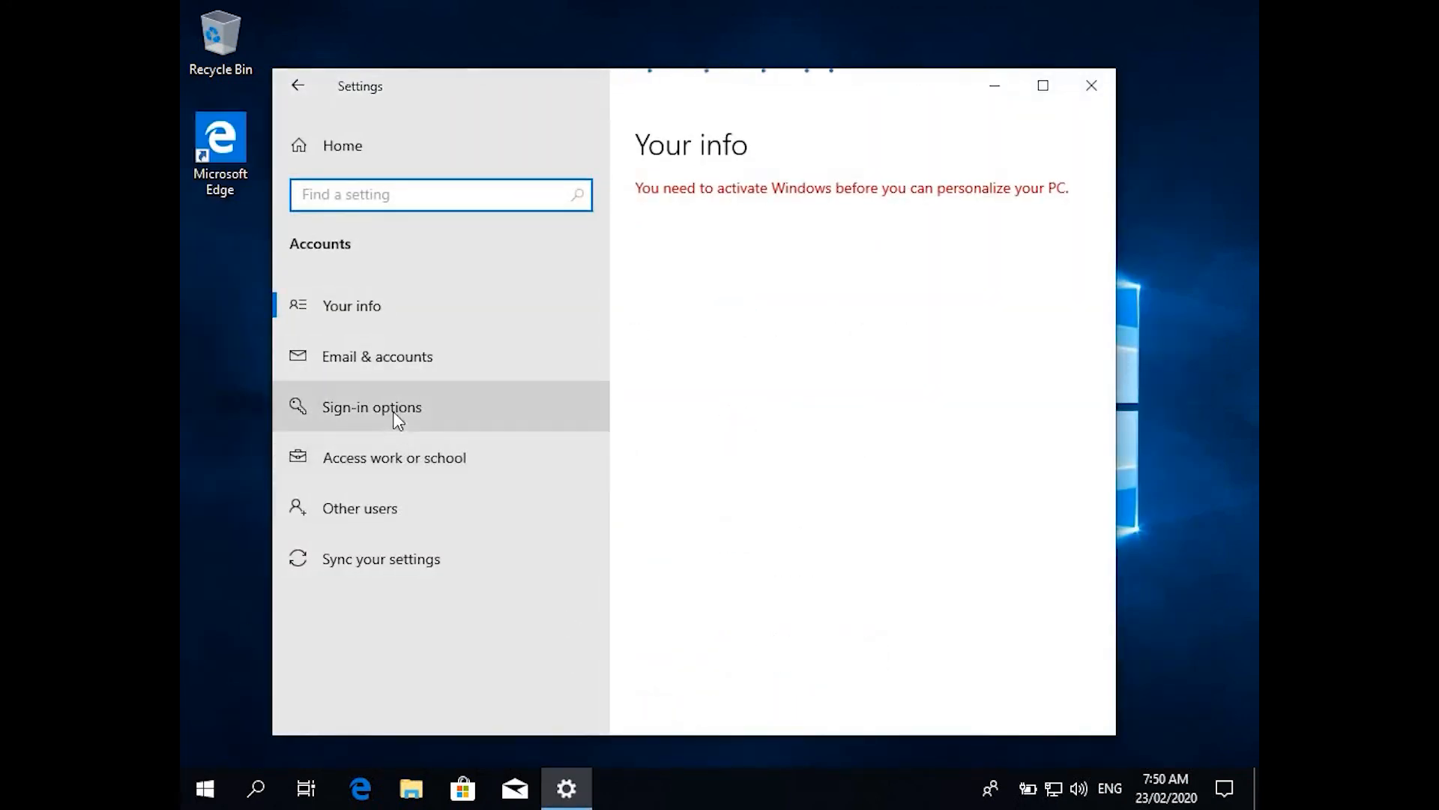
left_click(394, 457)
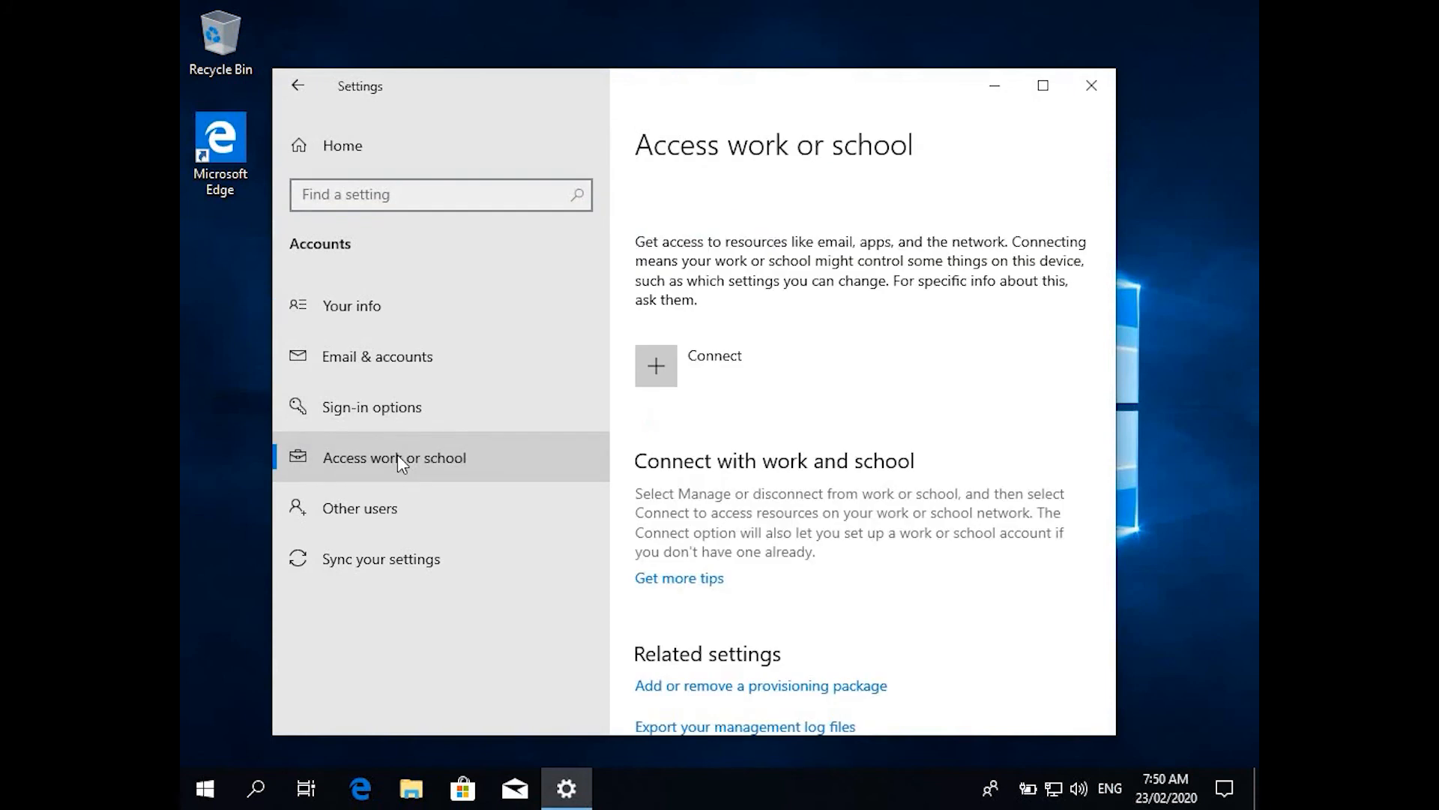
mouse_move(761, 432)
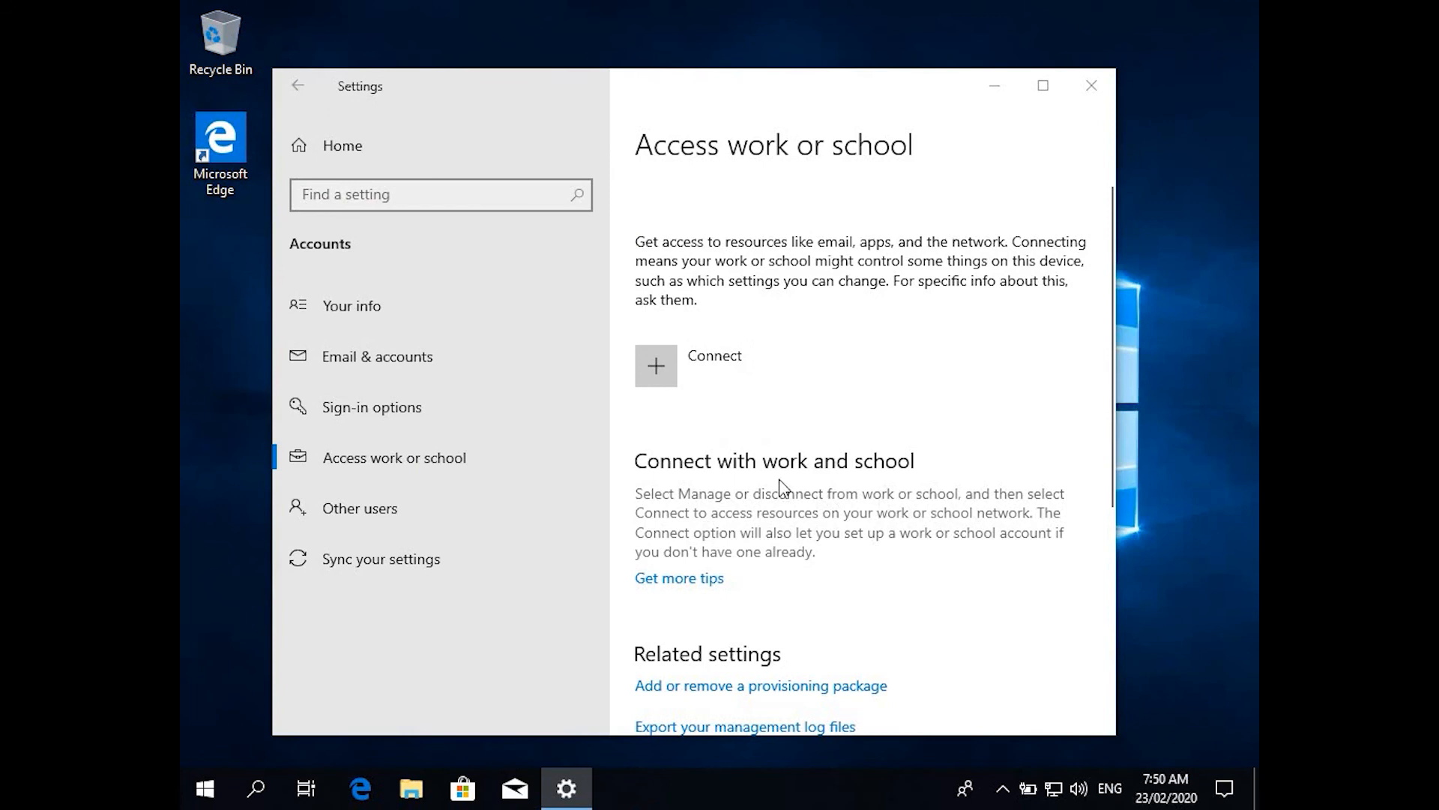
left_click(1091, 85)
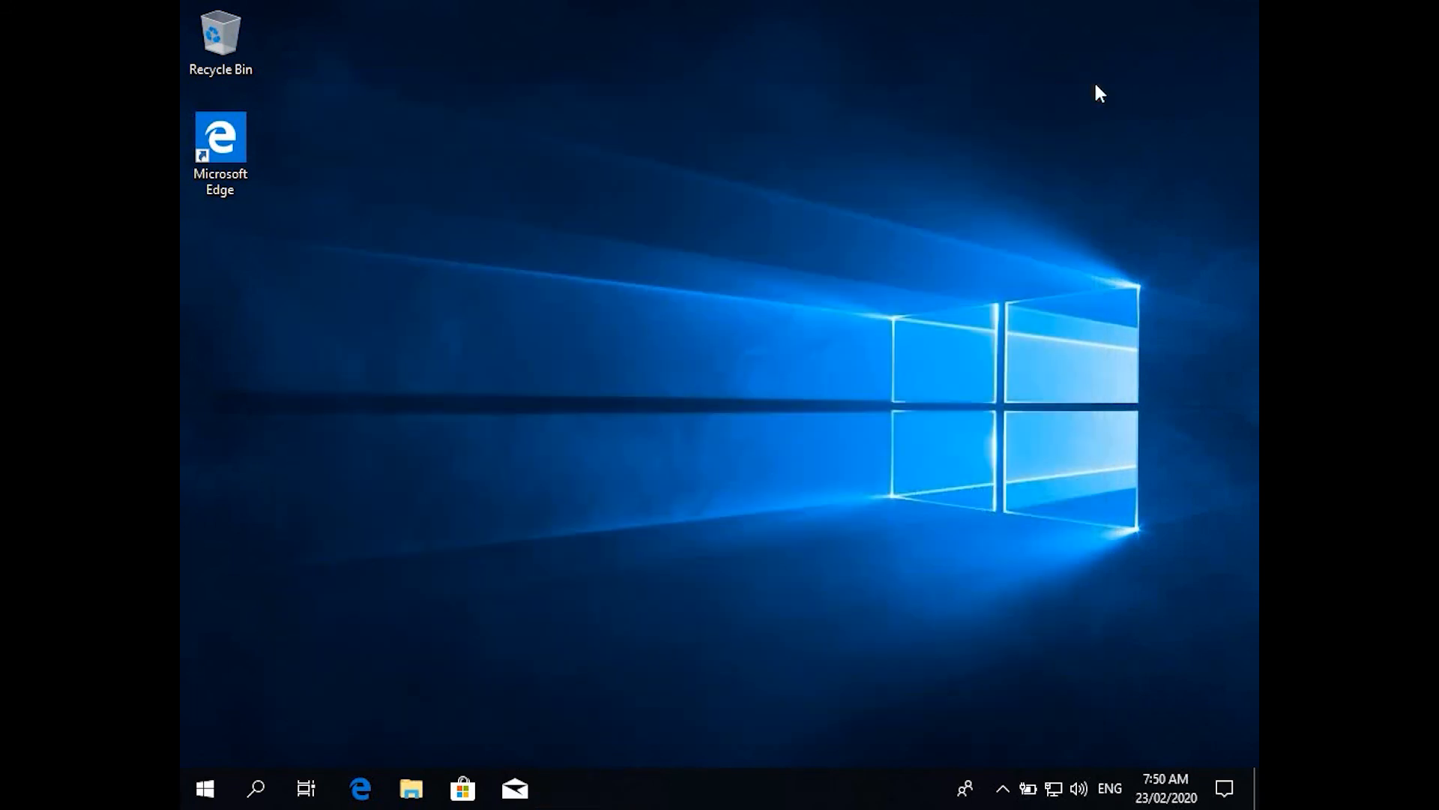
mouse_move(205, 787)
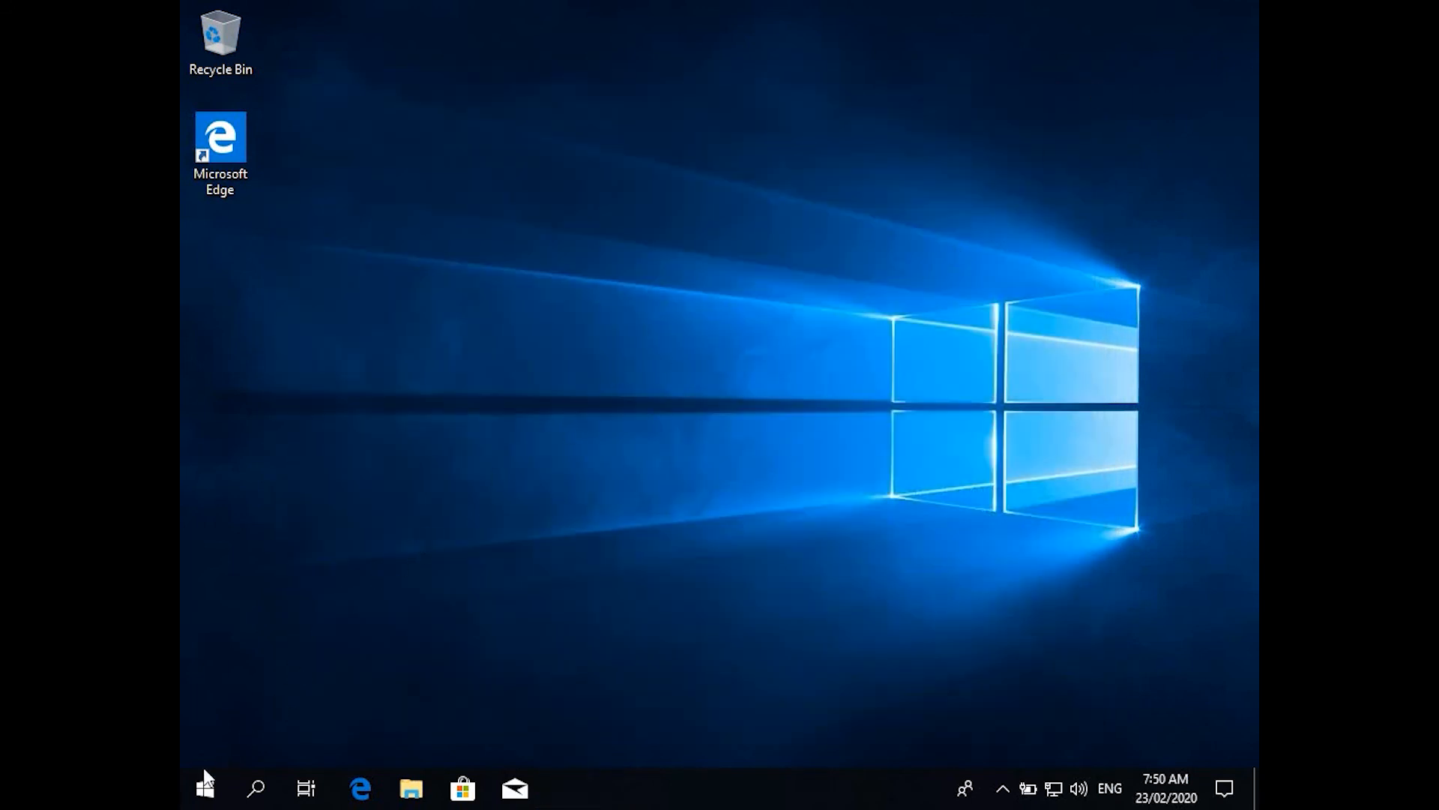
mouse_move(204, 787)
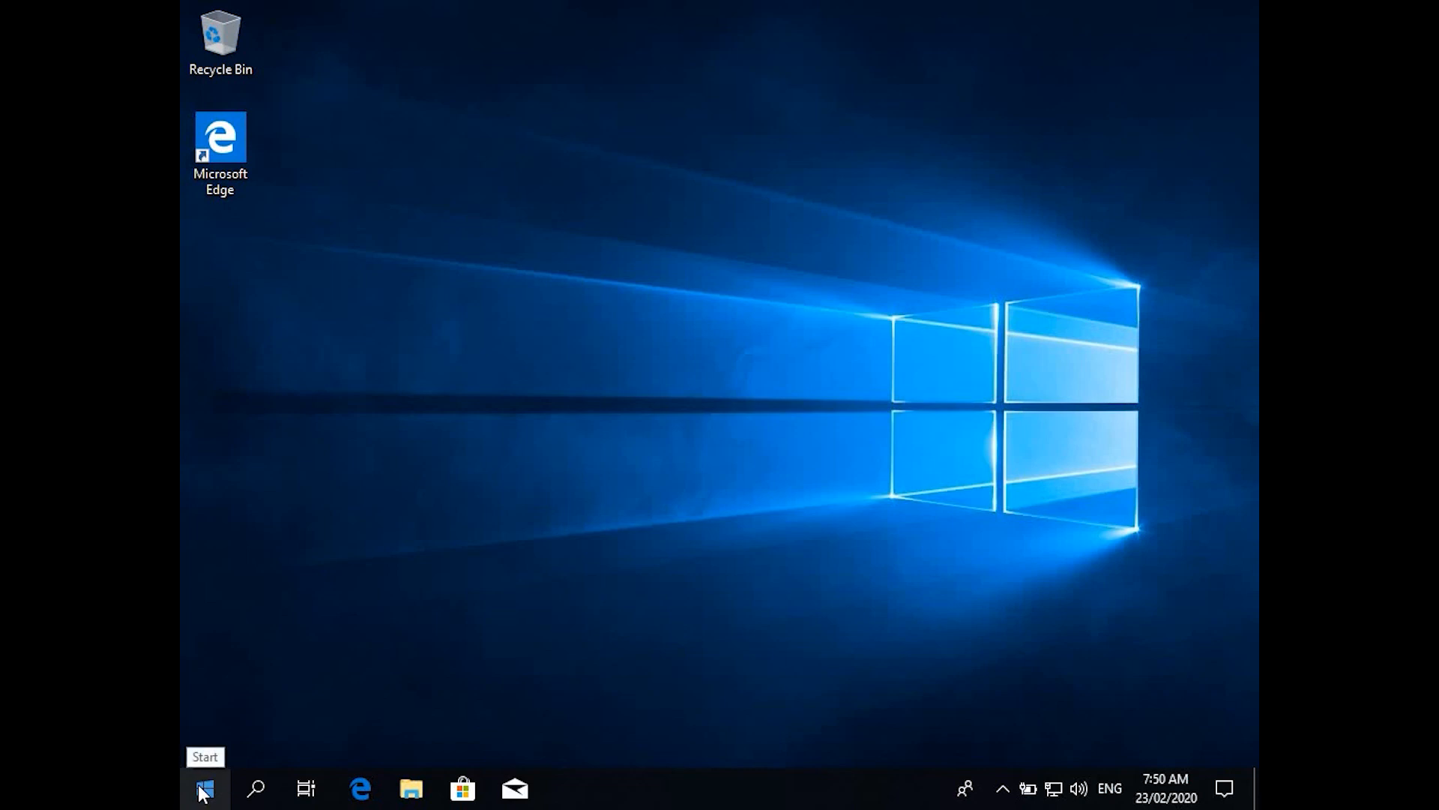